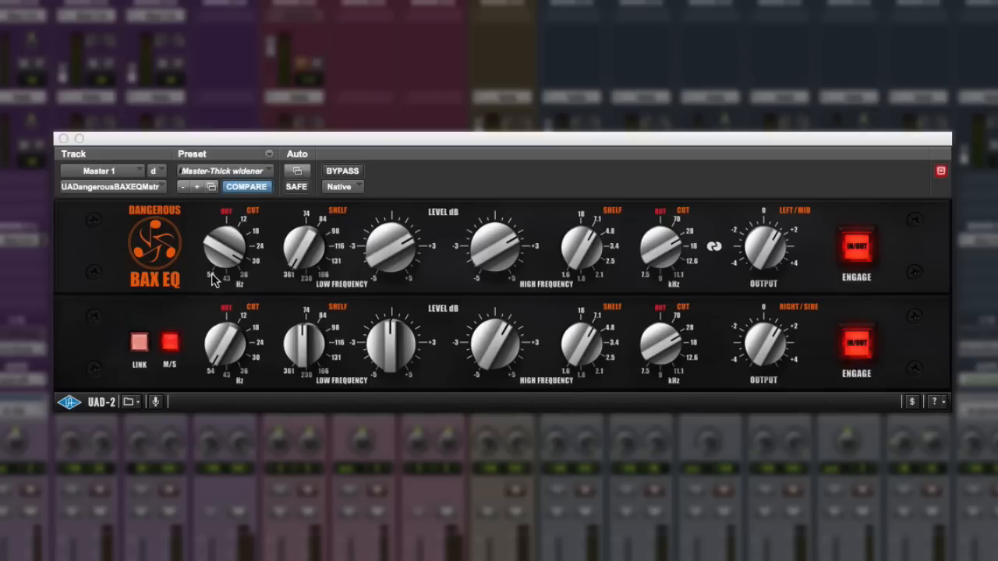
mouse_move(306, 269)
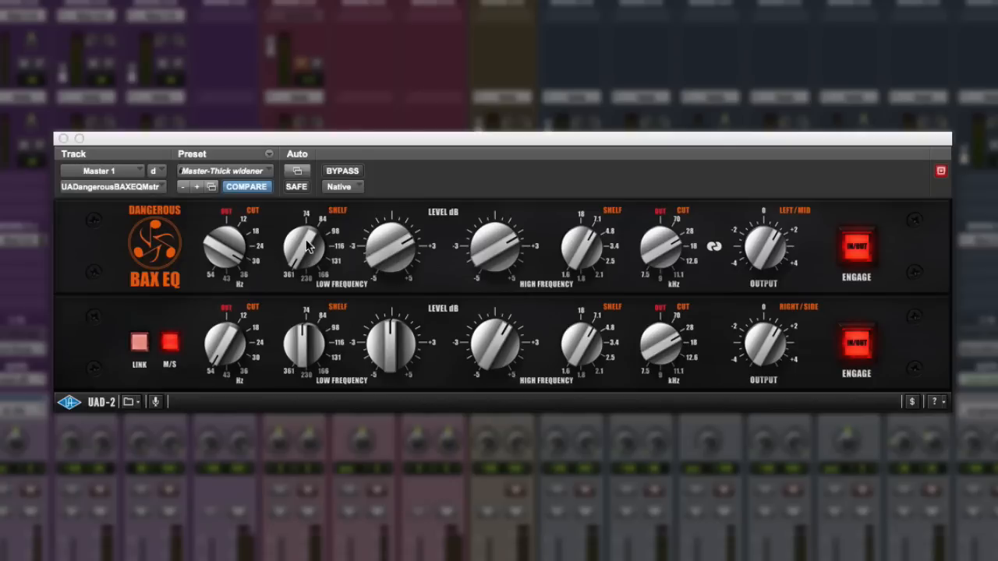
mouse_move(221, 248)
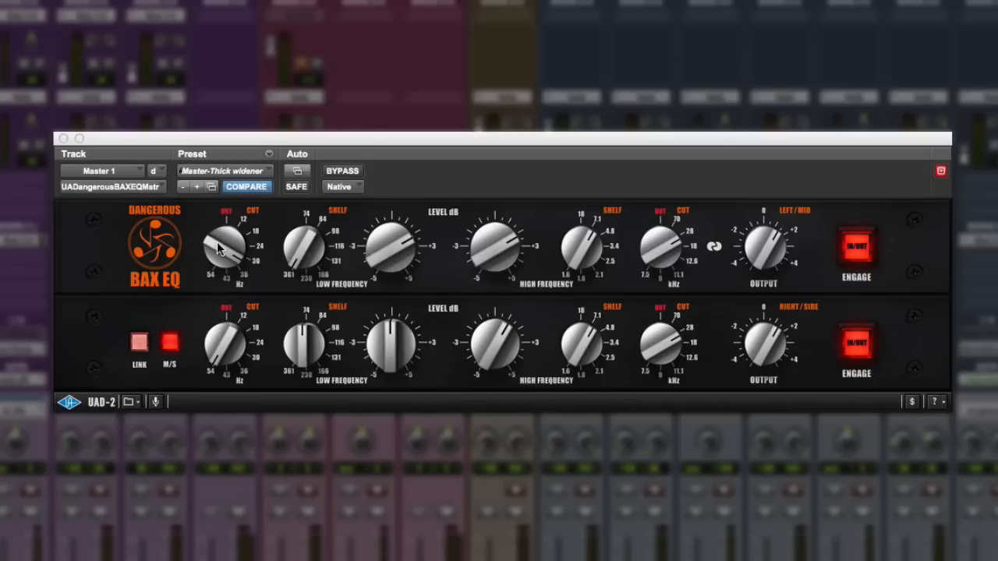
mouse_move(544, 274)
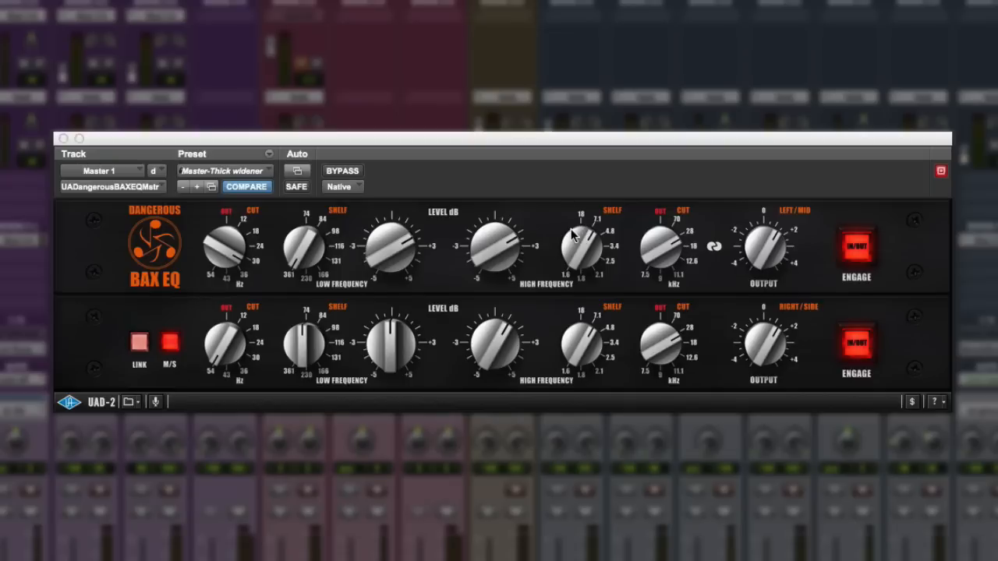
mouse_move(578, 235)
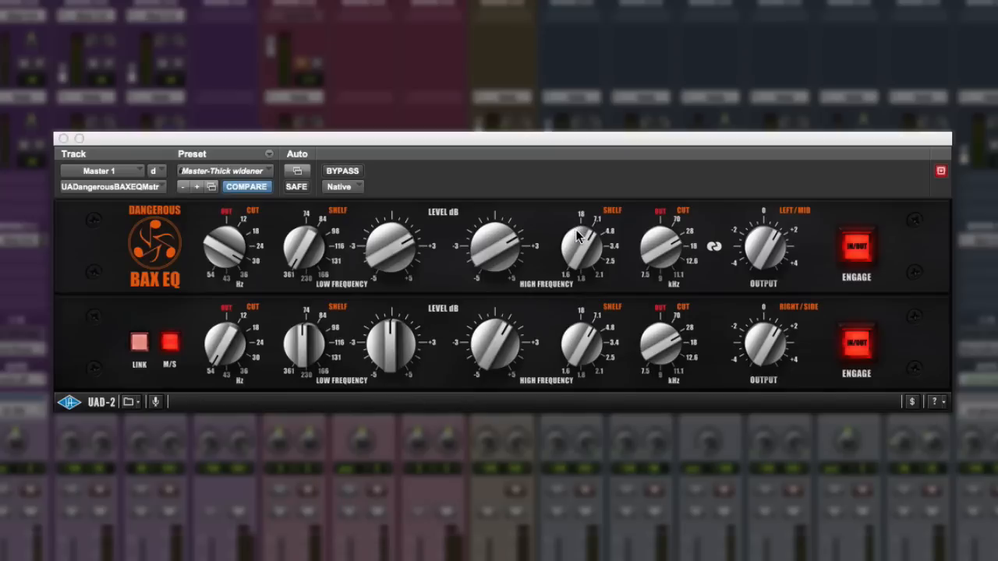
mouse_move(252, 269)
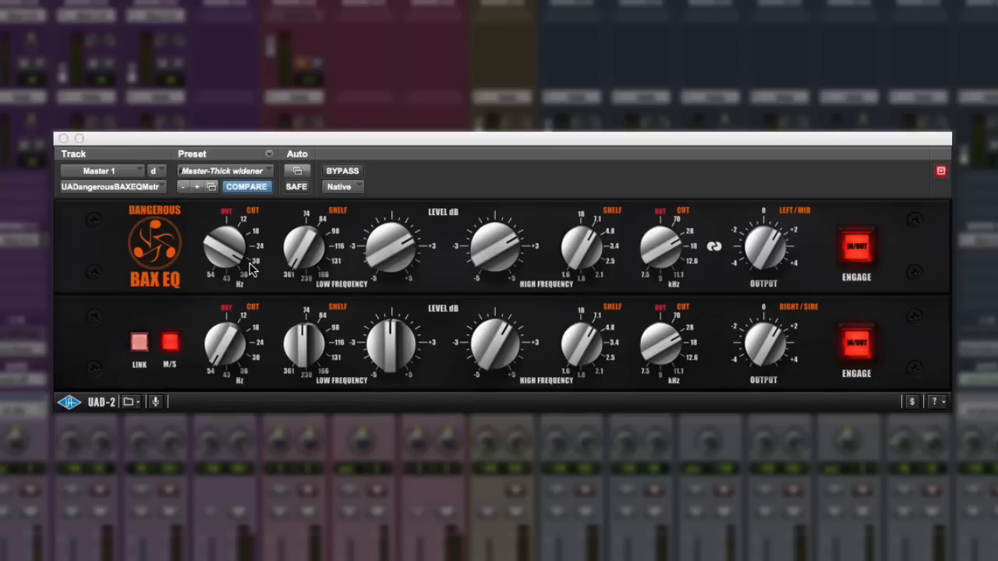
mouse_move(237, 306)
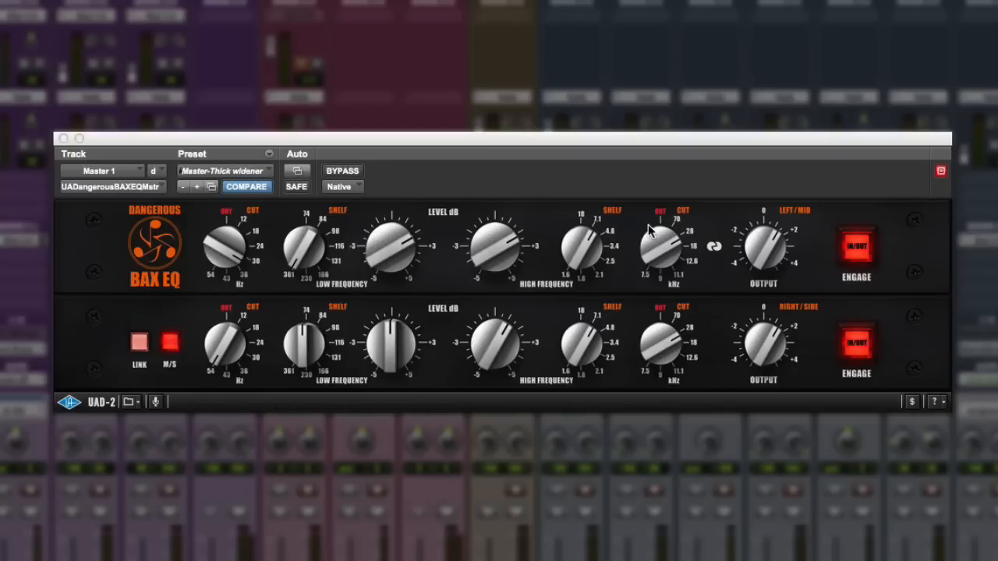
mouse_move(663, 246)
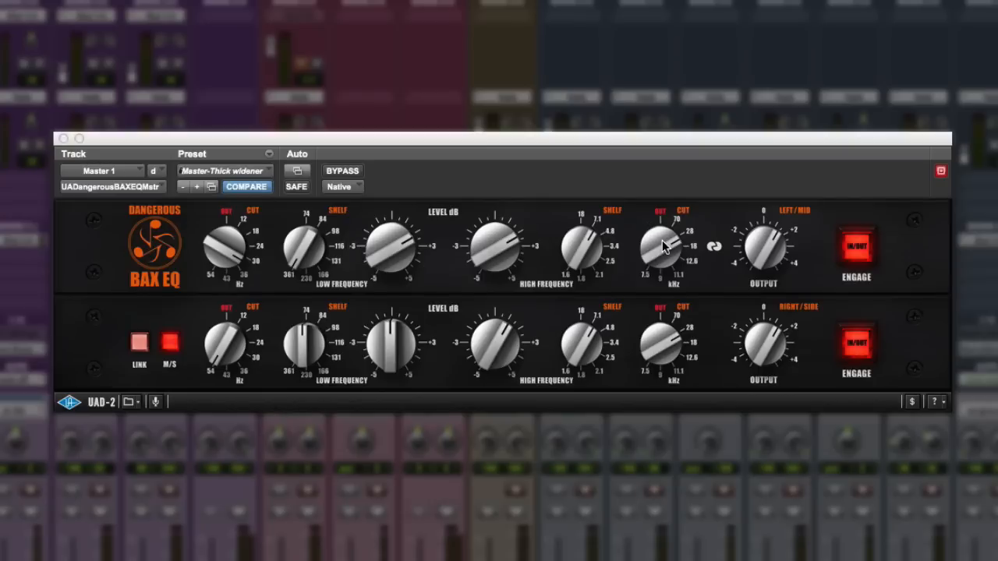
mouse_move(770, 191)
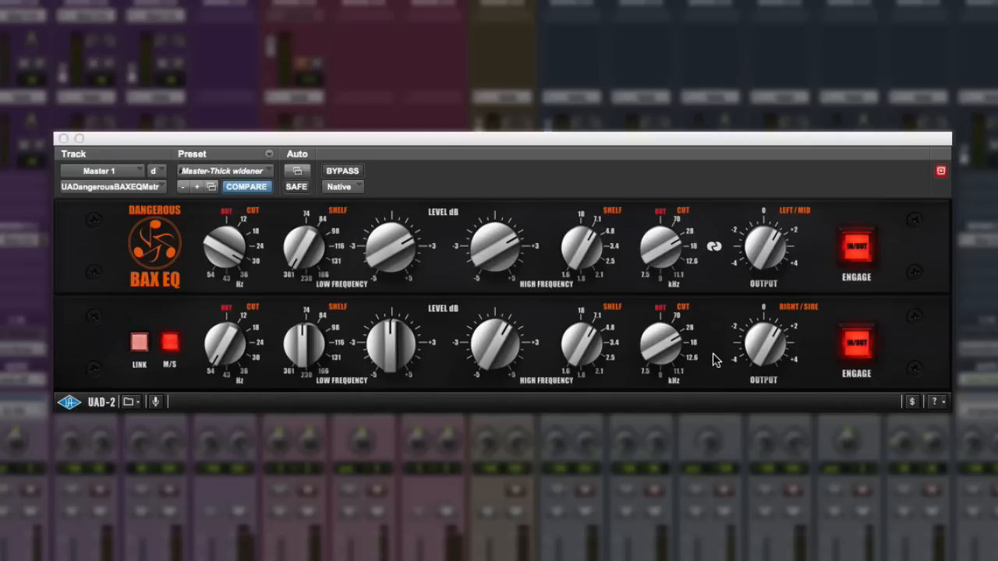
mouse_move(935, 7)
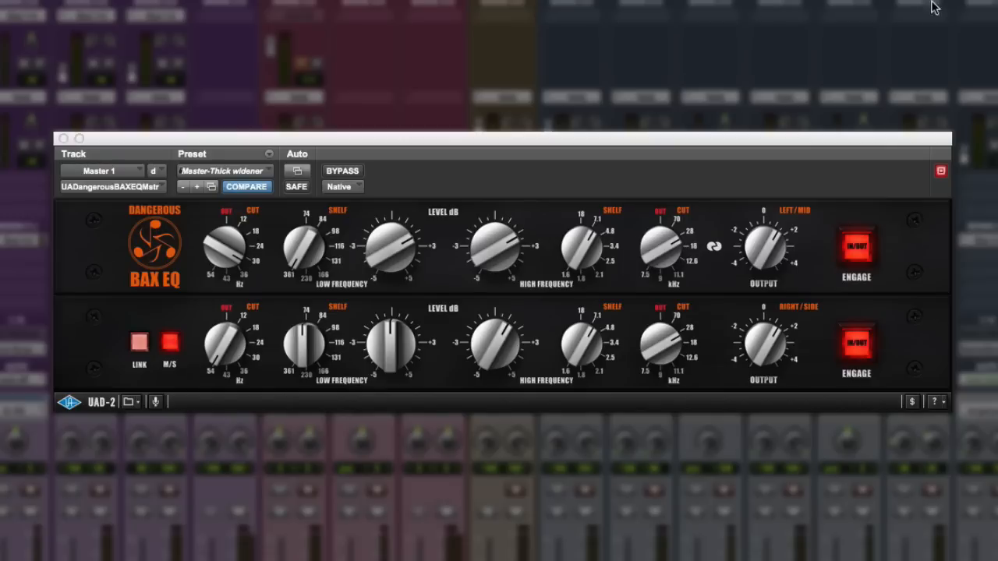
mouse_move(926, 13)
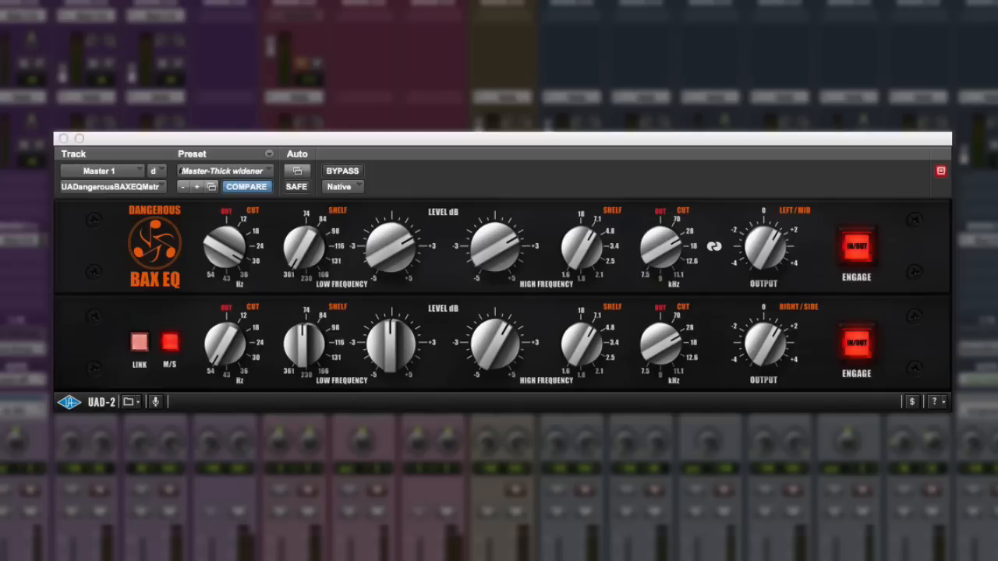
Bypass the Dangerous BAX EQ on the Master bus to hear the raw mix.
left_click(341, 171)
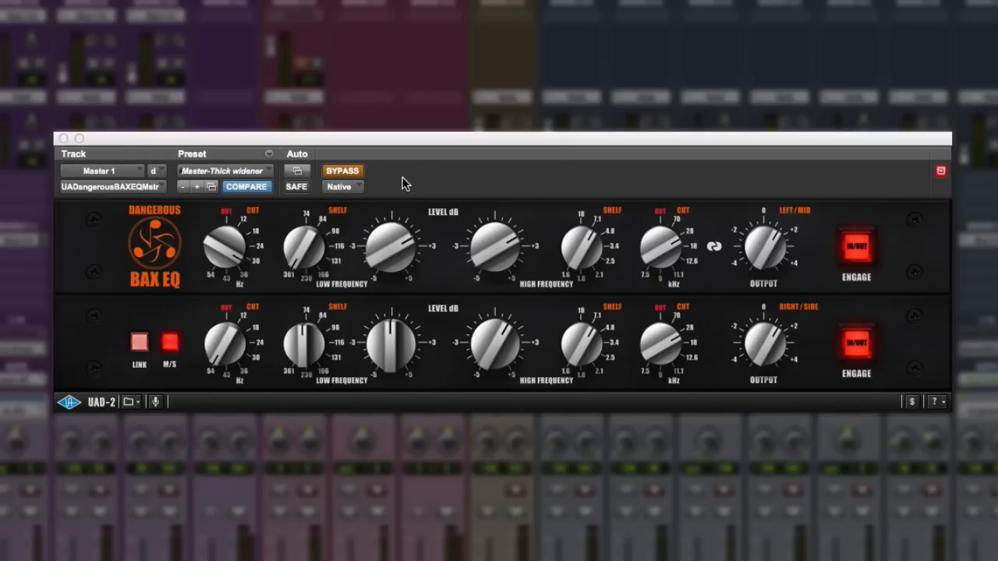
mouse_move(412, 180)
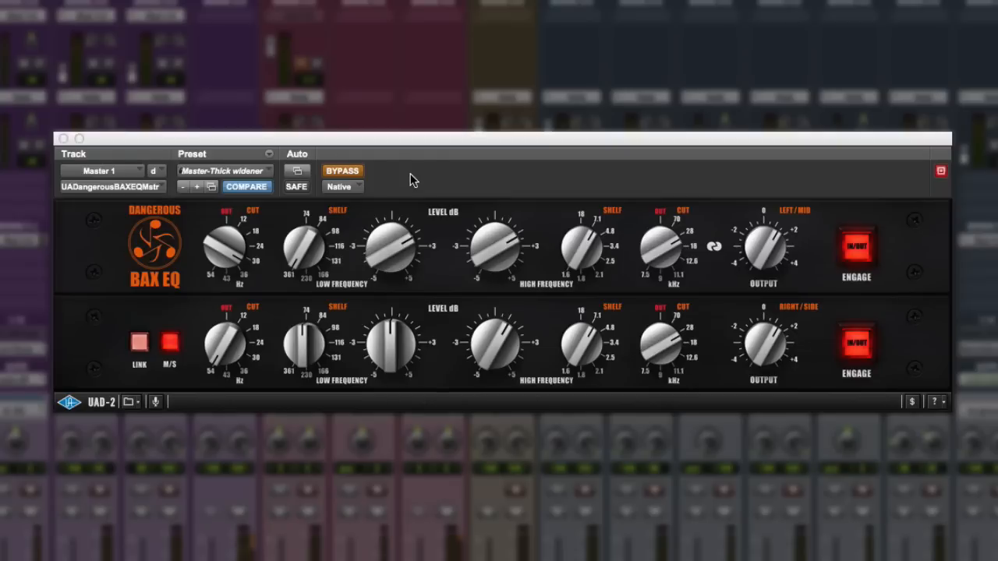
mouse_move(788, 128)
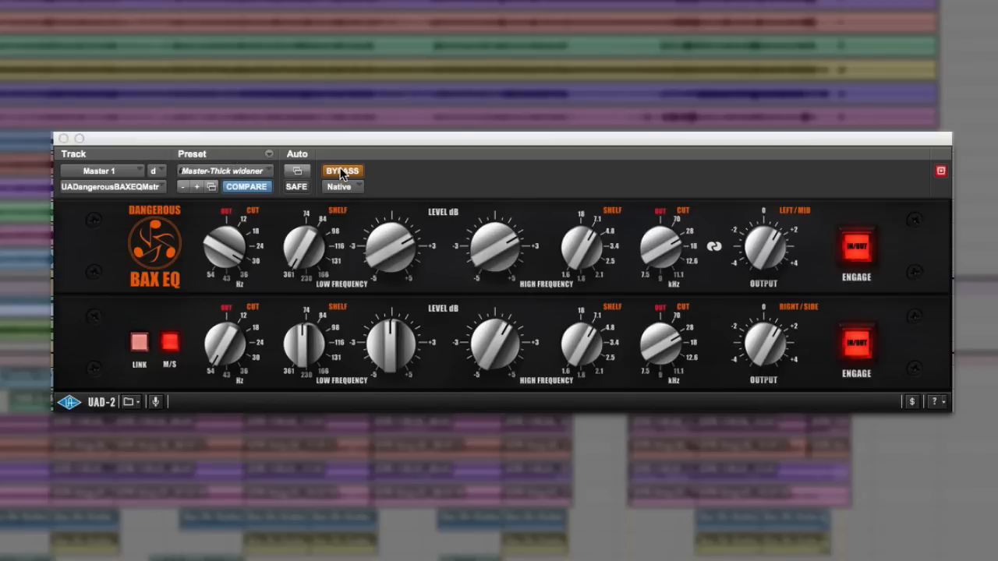
Un-bypass the BAX EQ and A/B the tweaked and saved settings with Compare, ending on the original.
left_click(343, 171)
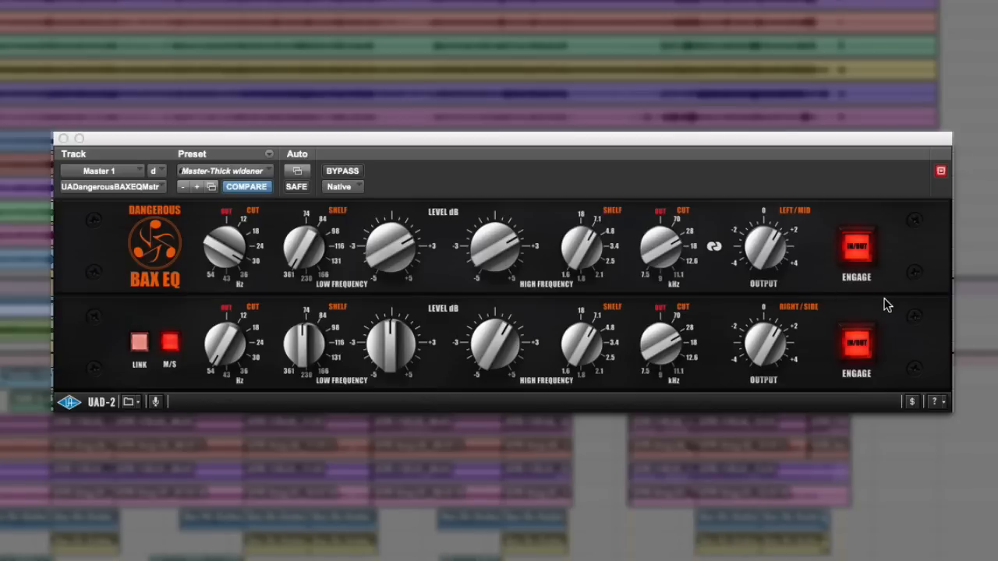
mouse_move(396, 254)
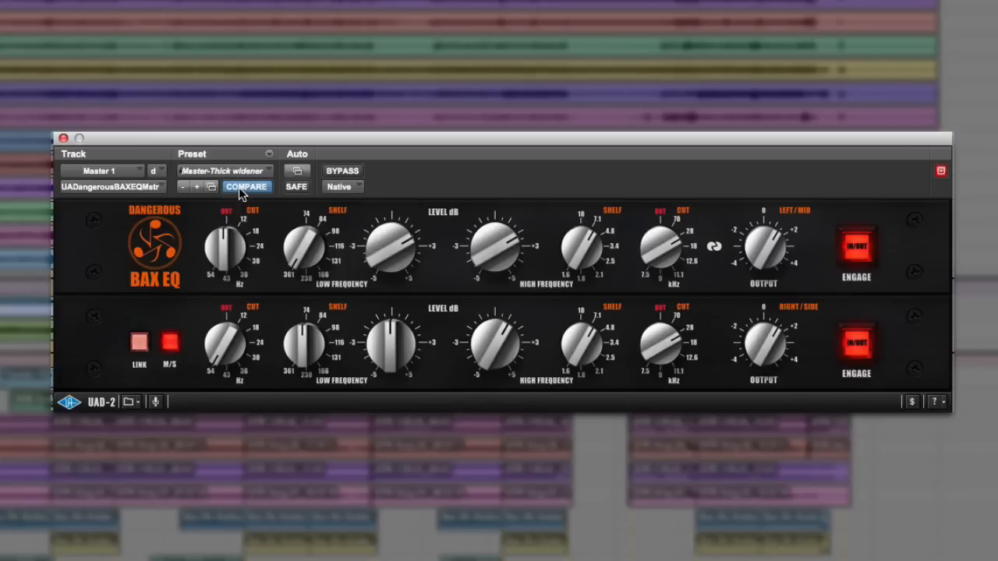
left_click(247, 186)
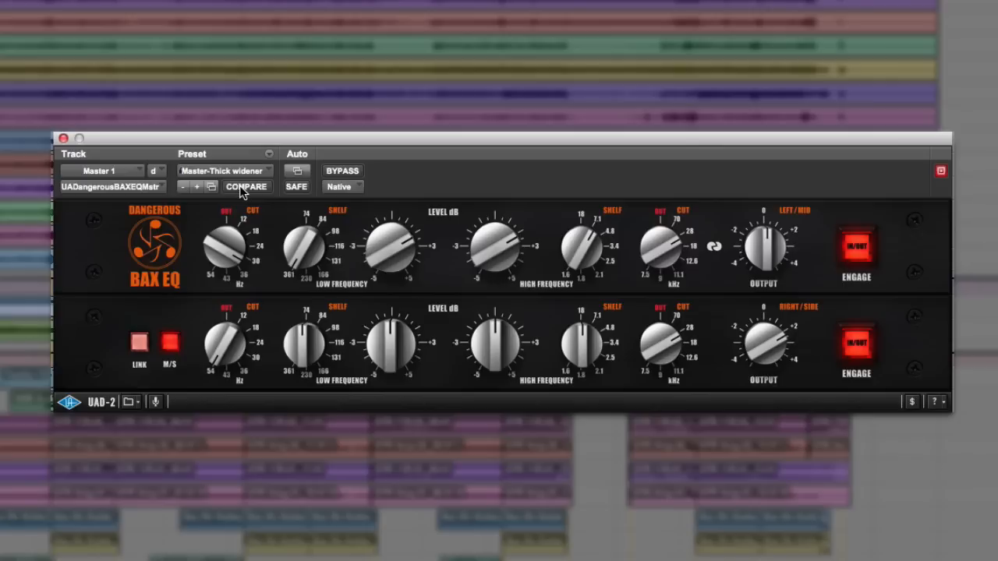
left_click(246, 186)
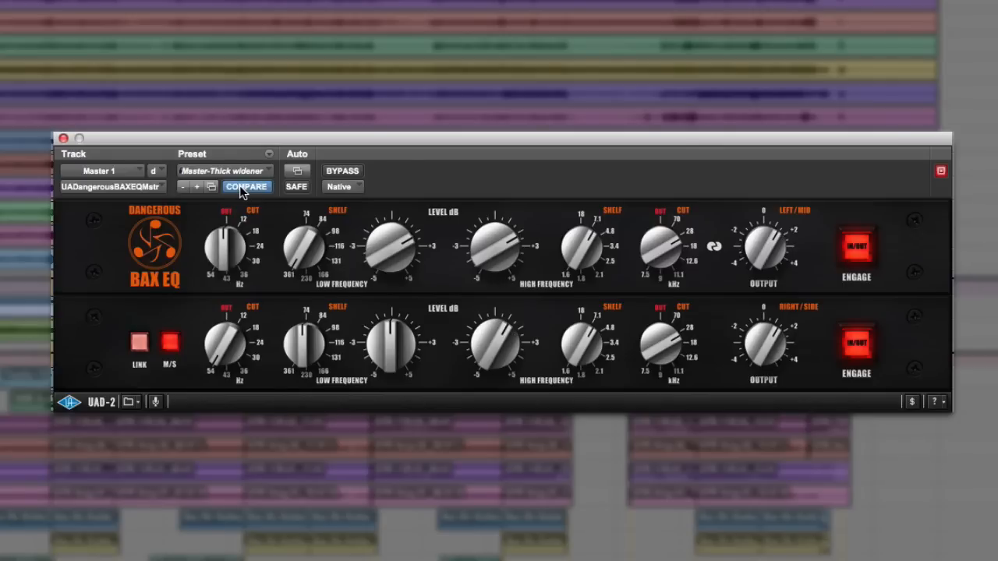
left_click(246, 186)
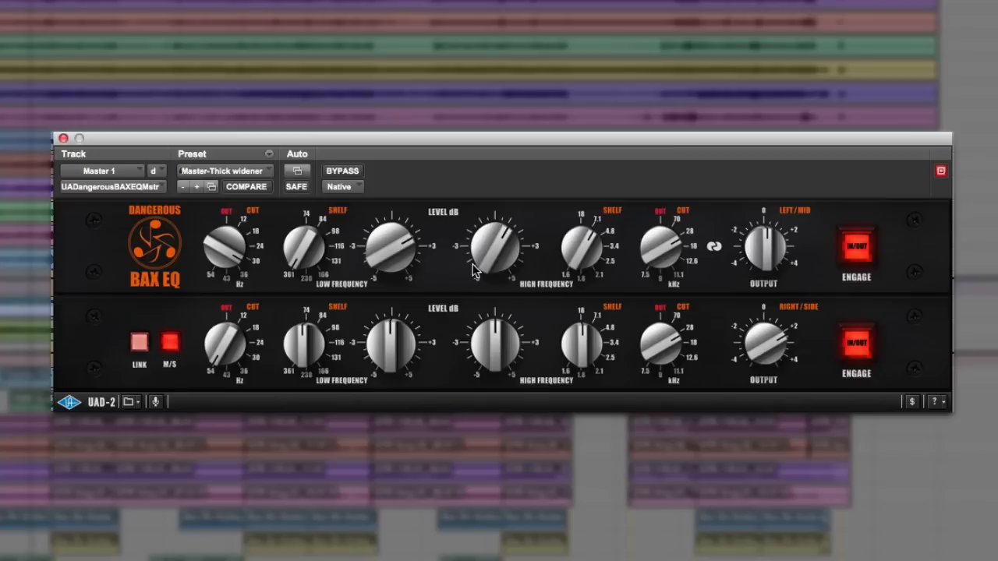
Restore the tweaked settings via Compare and adjust the Left/Mid high-frequency knobs.
left_click(246, 186)
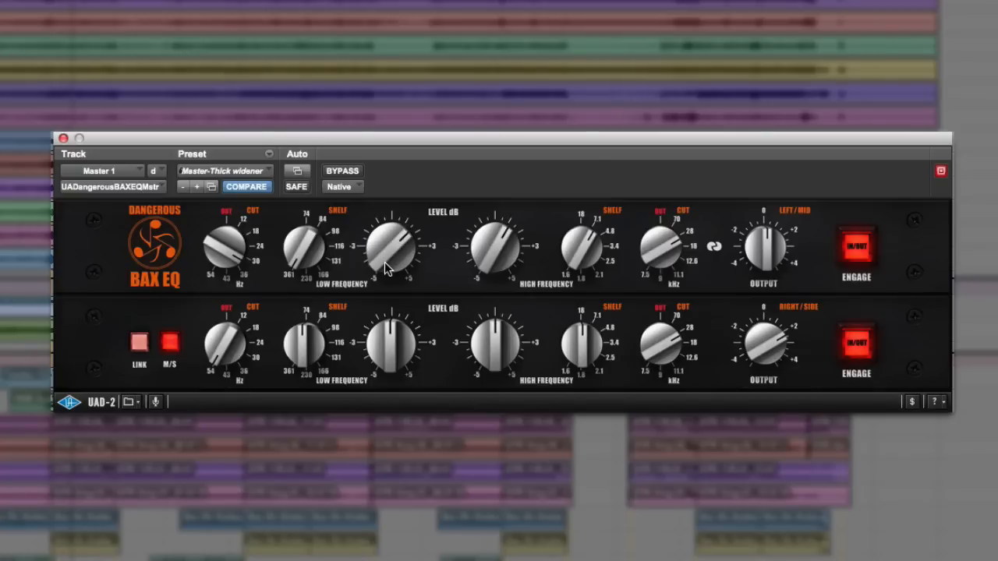
mouse_move(613, 271)
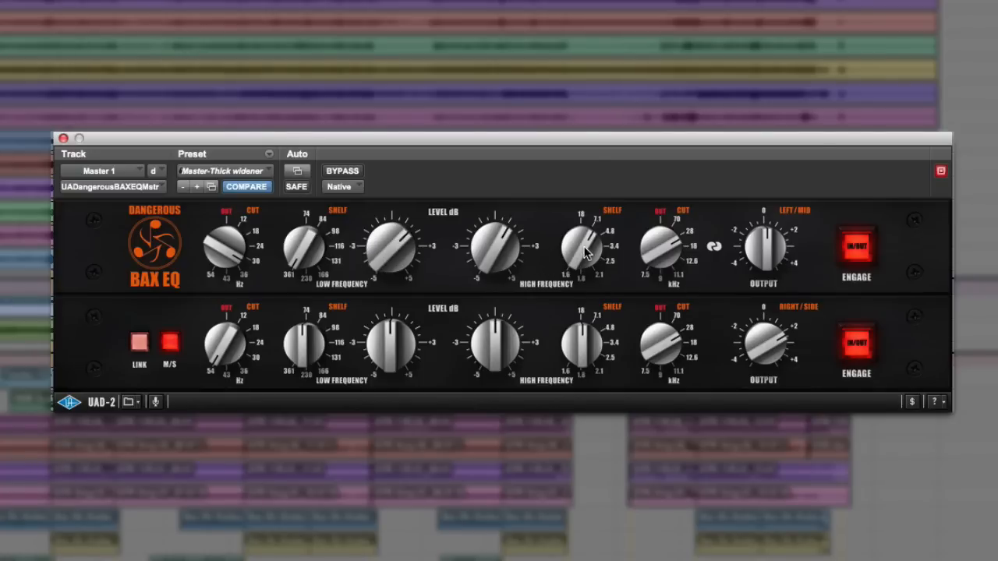
mouse_move(577, 234)
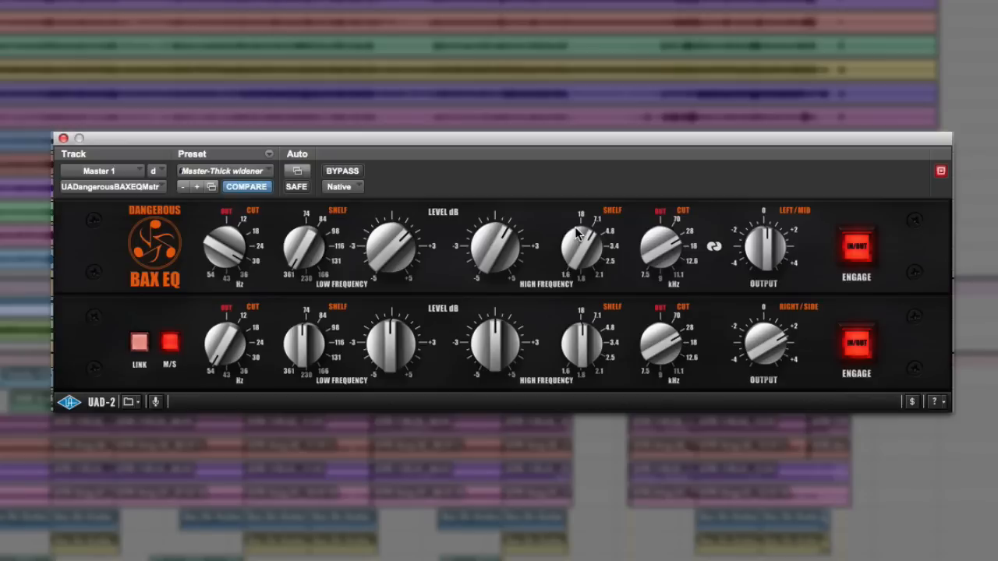
mouse_move(586, 235)
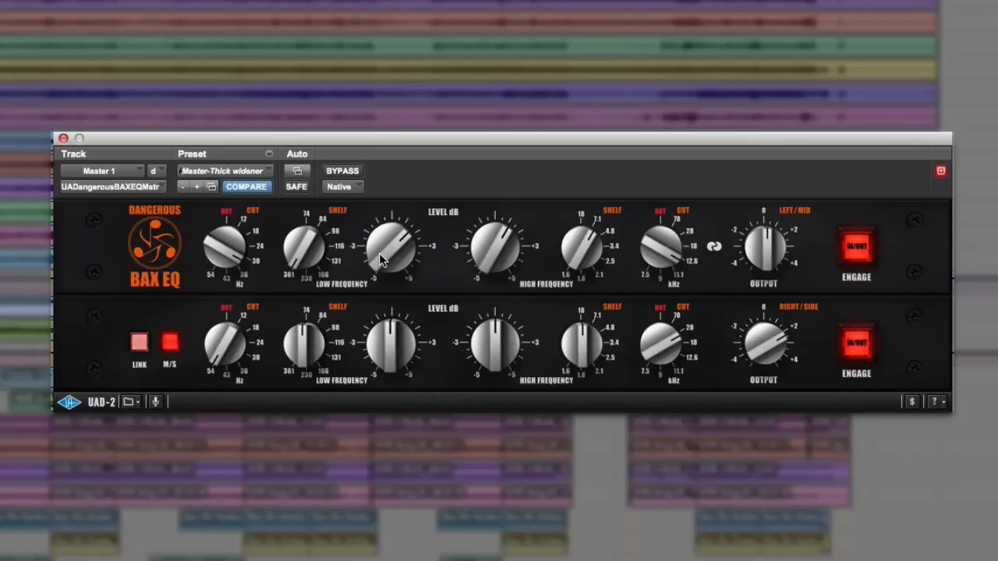
mouse_move(585, 256)
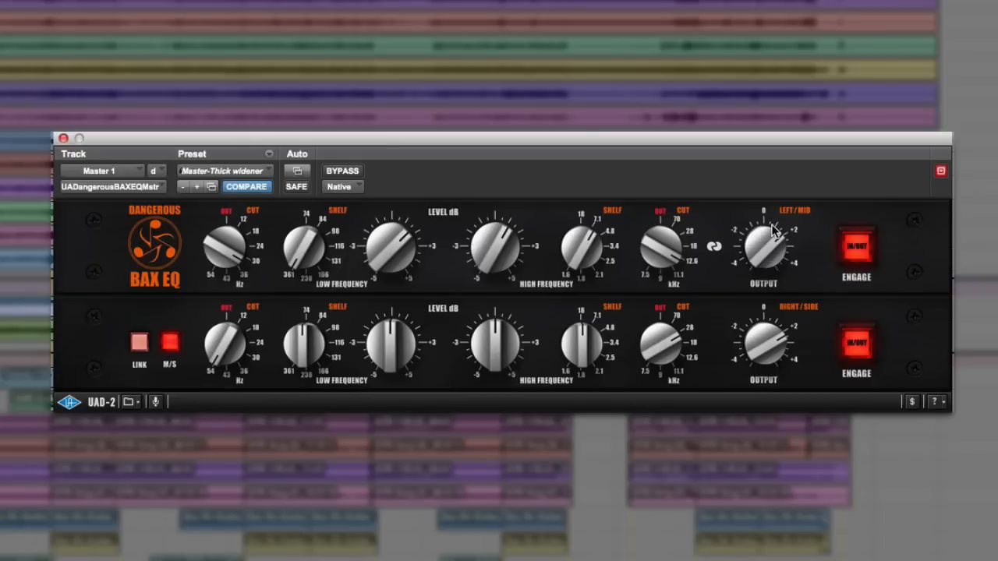
left_click_drag(768, 230, 491, 250)
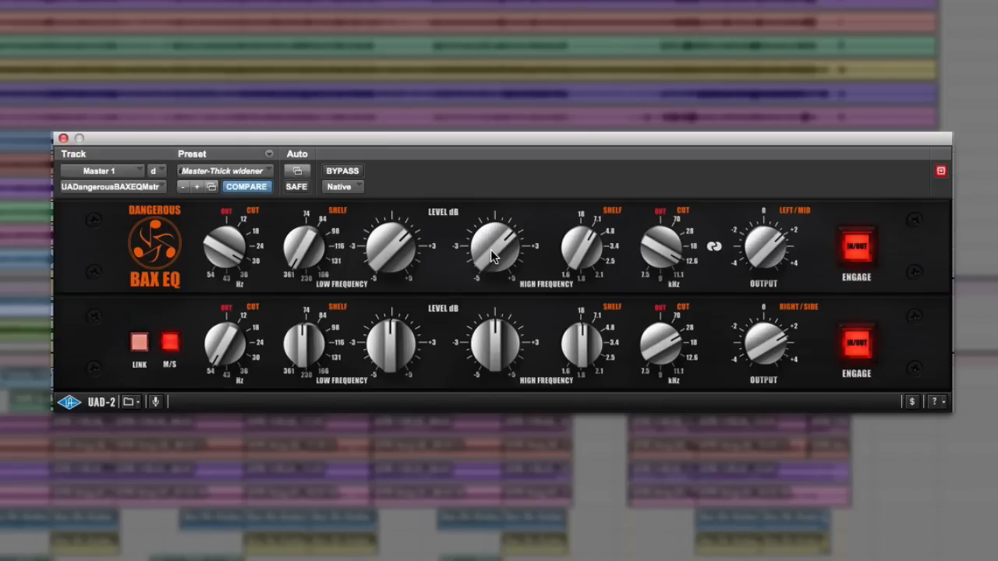
mouse_move(635, 251)
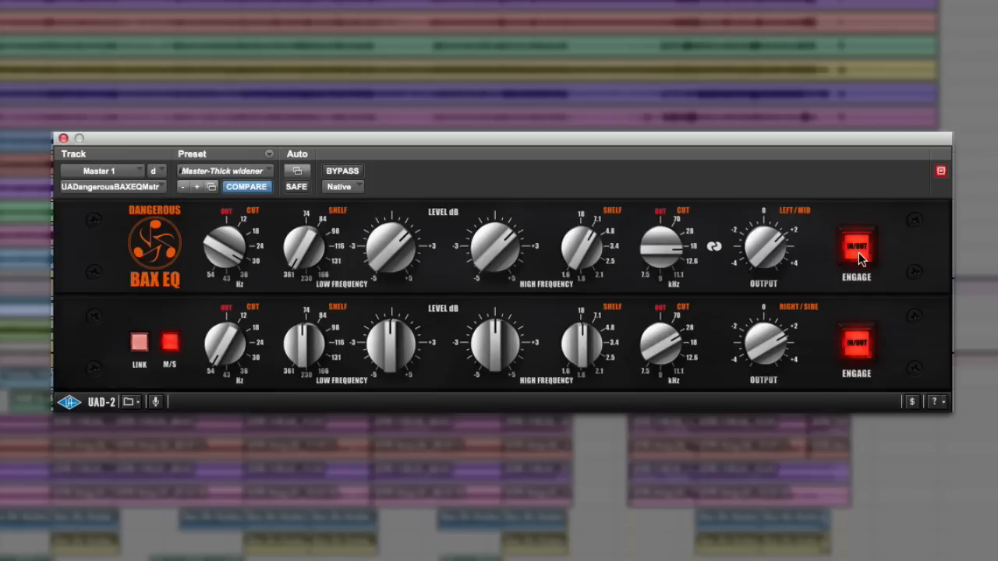
Toggle the Left/Mid channel EQ out and in twice, leaving it engaged.
left_click(856, 247)
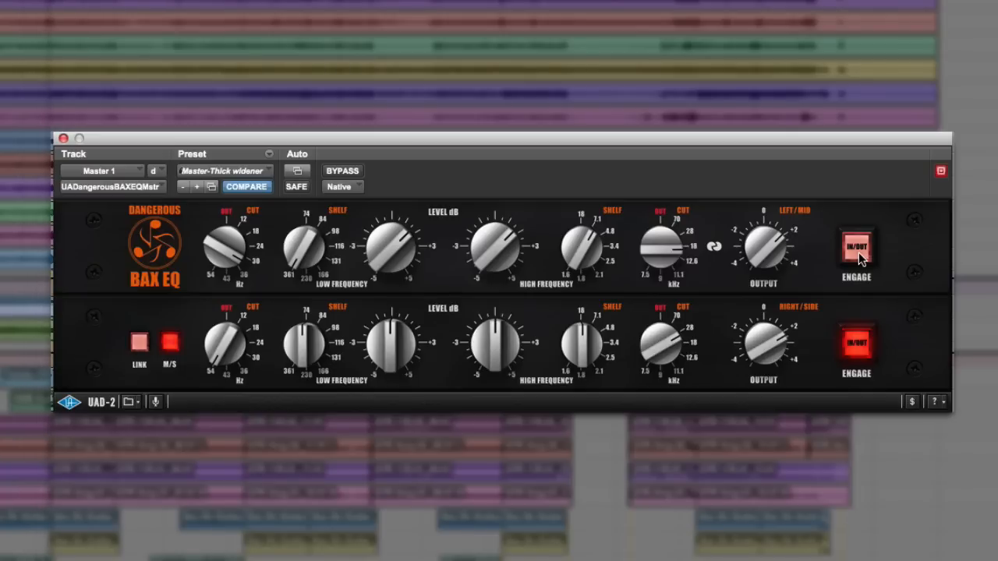
left_click(856, 248)
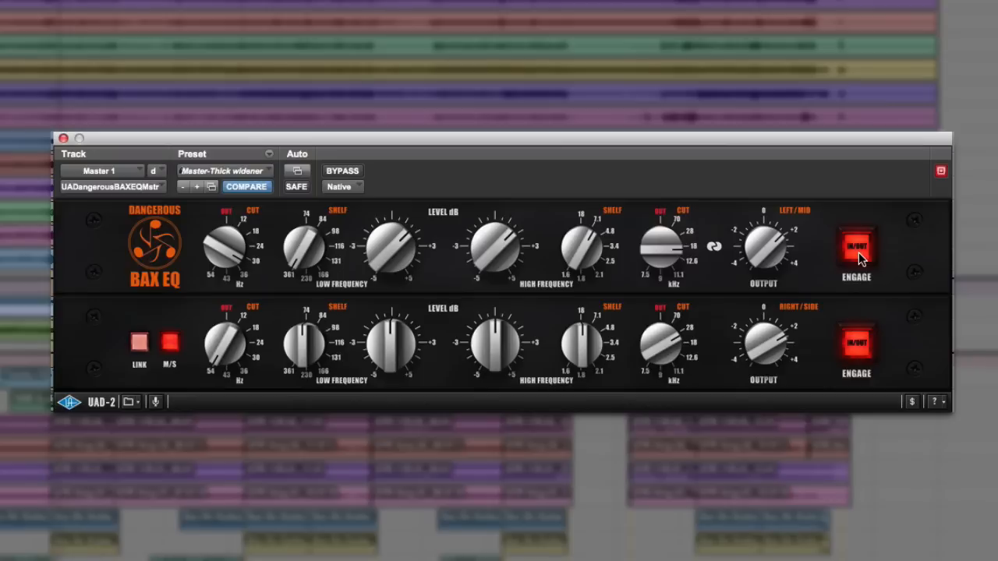
left_click(856, 248)
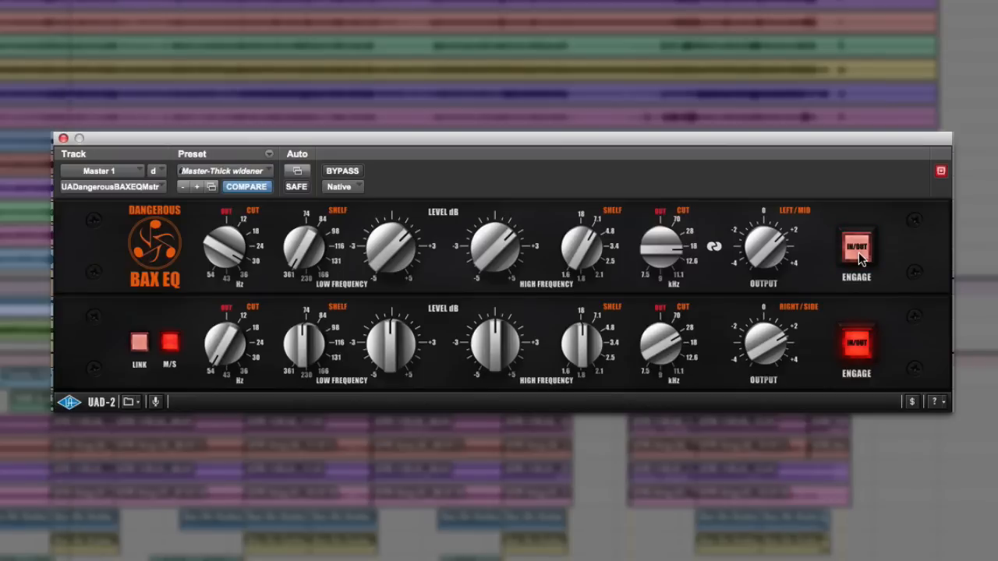
left_click(856, 247)
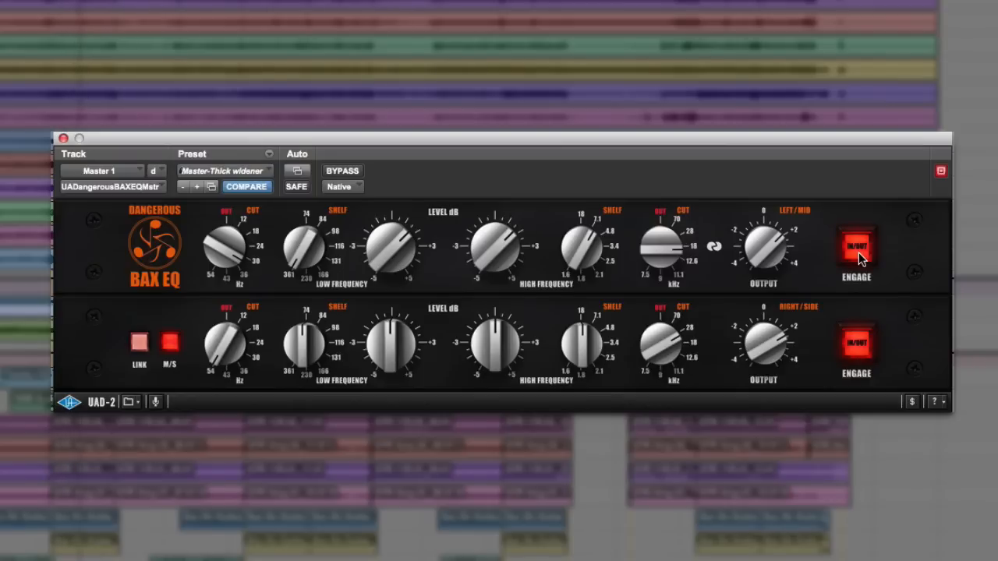
mouse_move(768, 382)
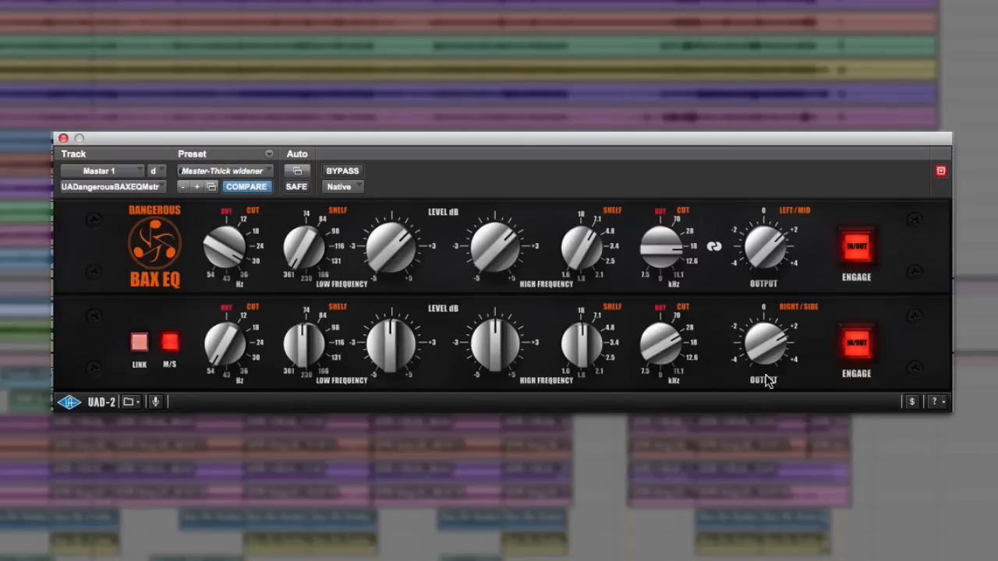
mouse_move(828, 335)
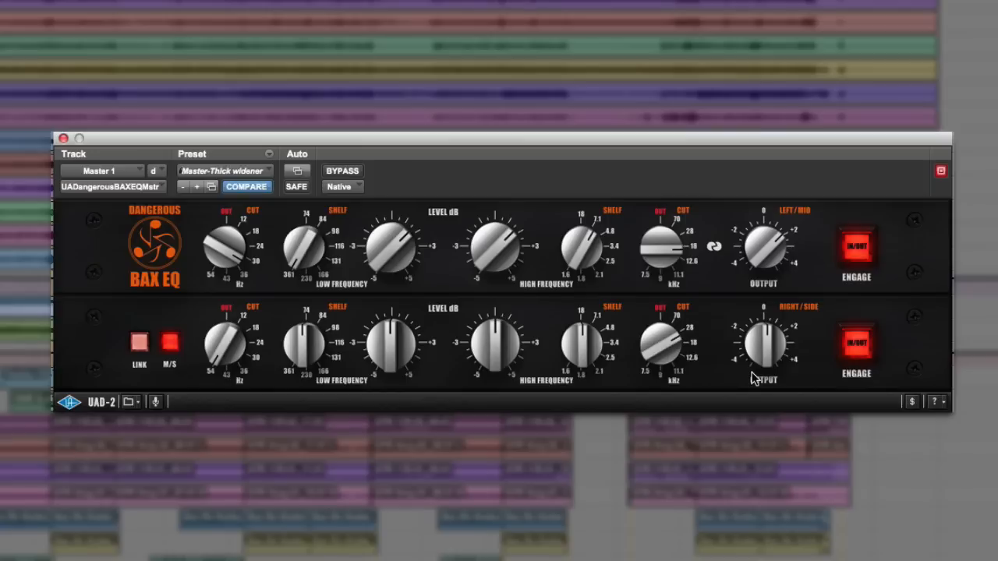
mouse_move(715, 360)
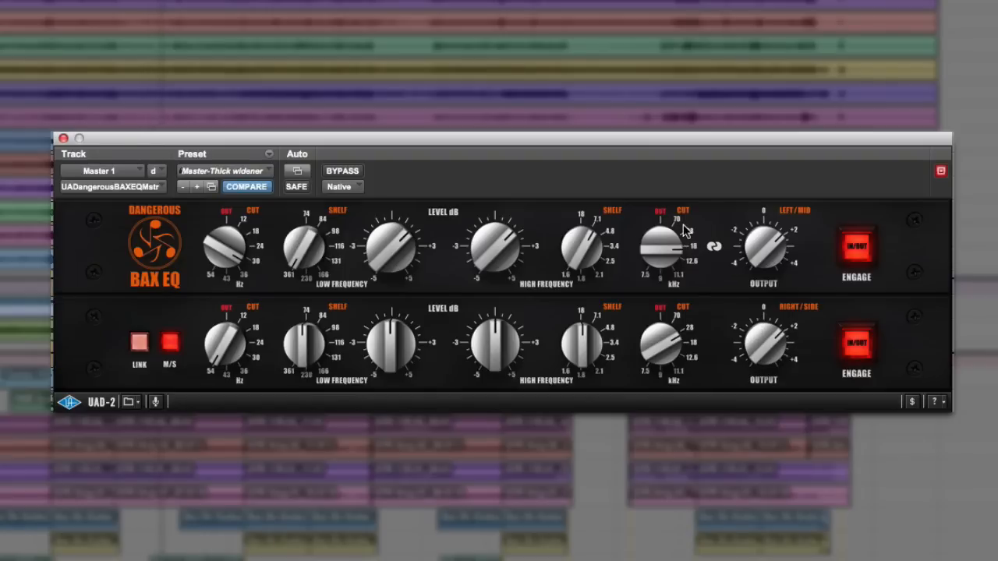
Adjust the Left/Mid kHz CUT knob to a new high-cut frequency.
left_click_drag(663, 246, 663, 246)
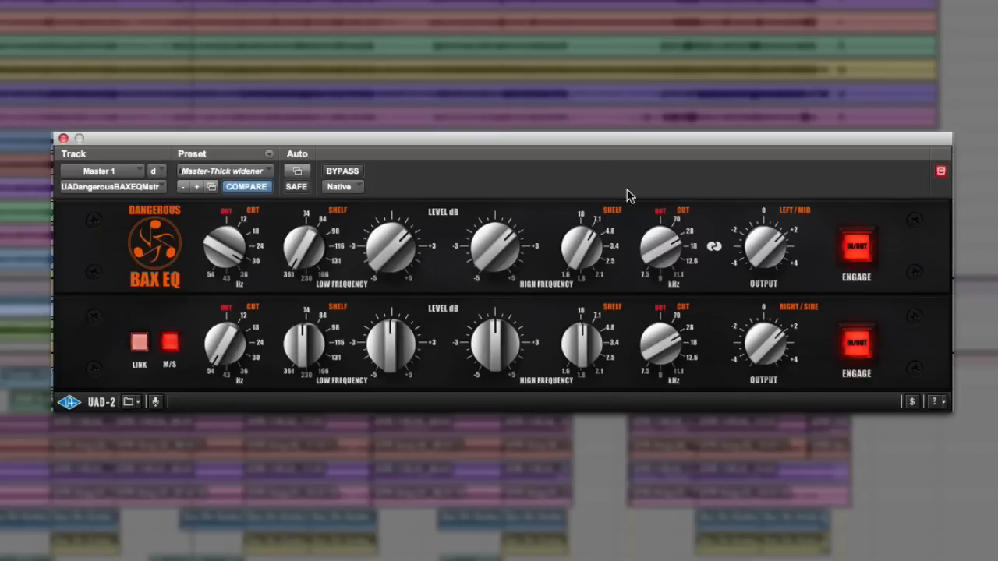
mouse_move(599, 168)
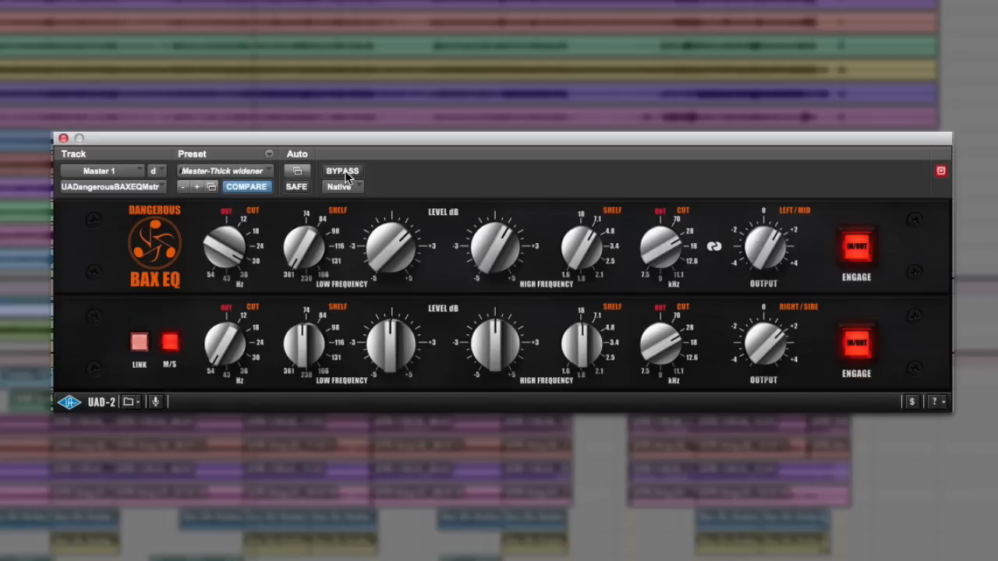
left_click(341, 170)
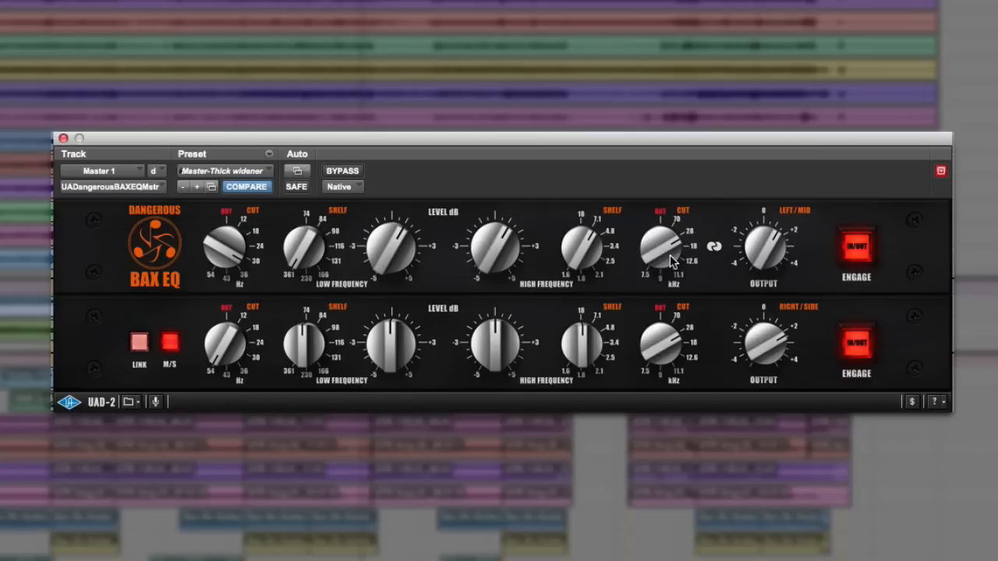
mouse_move(916, 302)
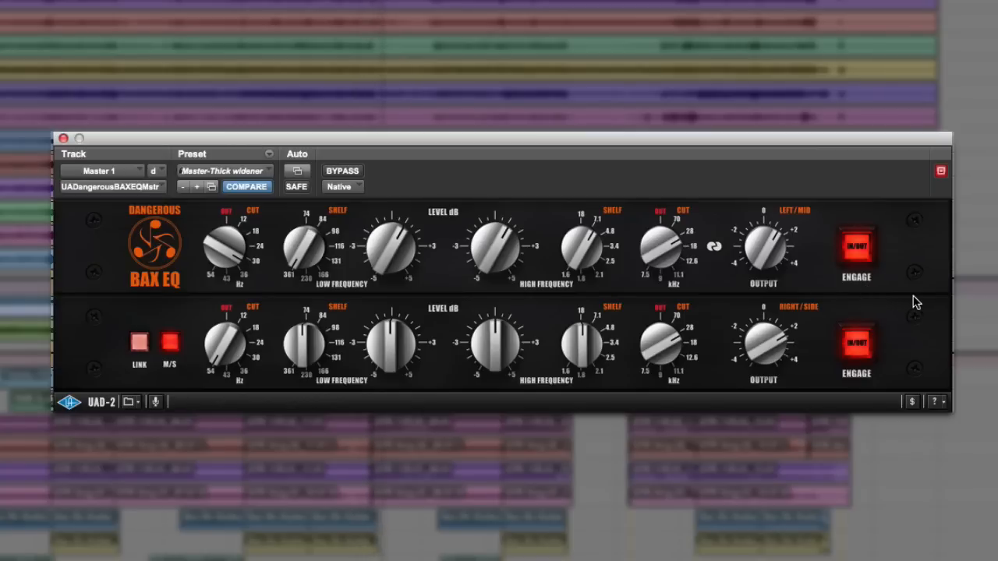
mouse_move(336, 176)
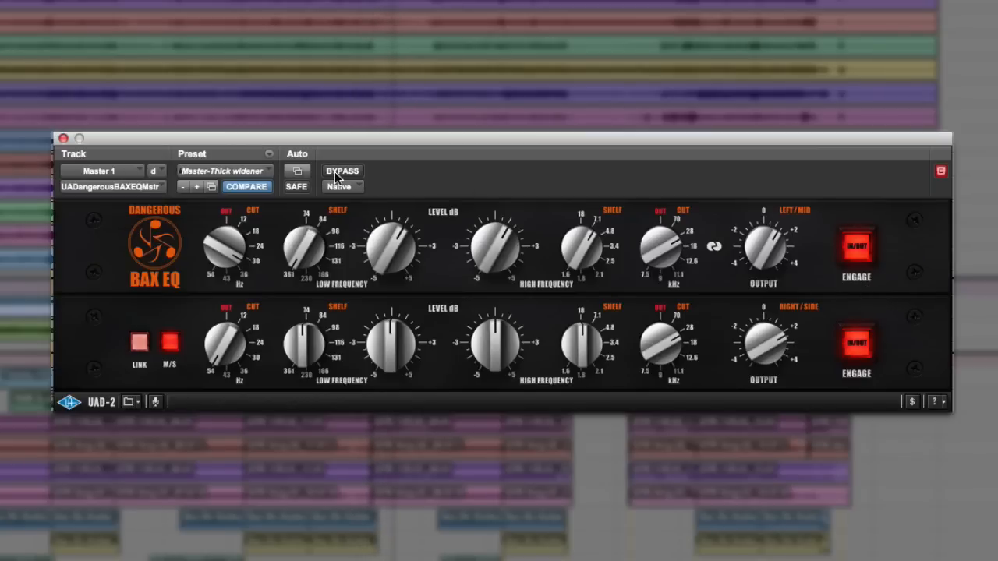
left_click(342, 170)
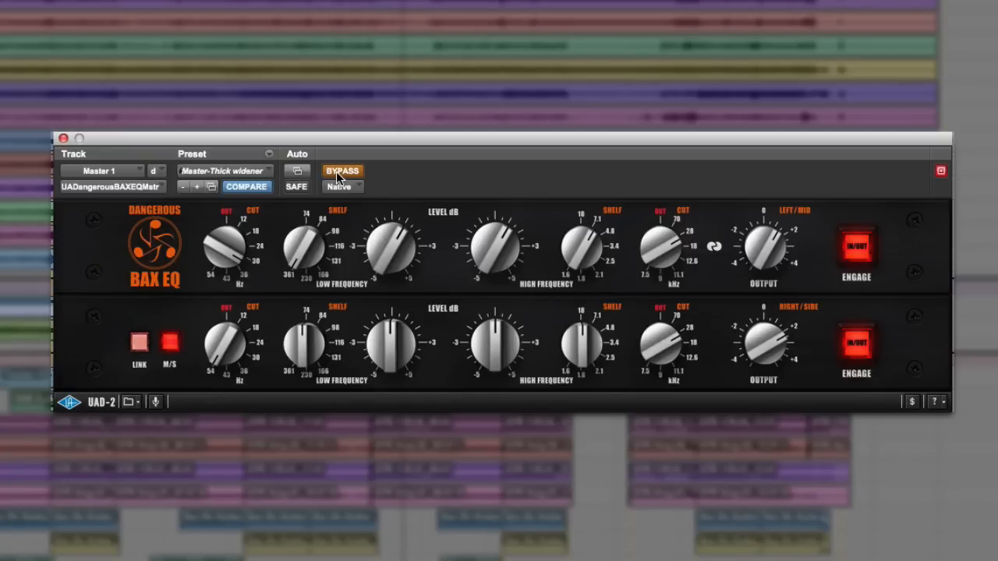
left_click(343, 171)
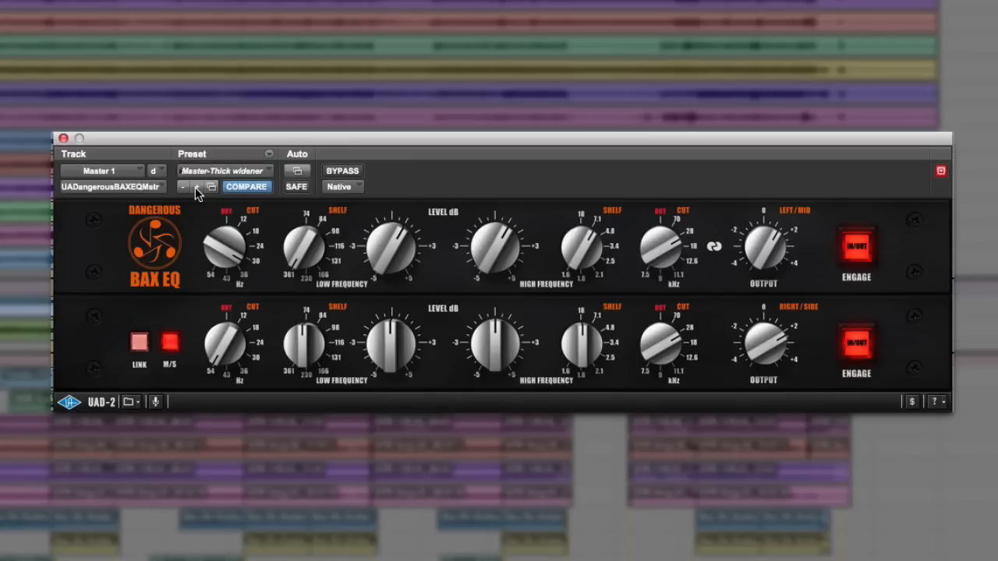
Step through three consecutive BAX EQ presets with the preset + button.
left_click(195, 187)
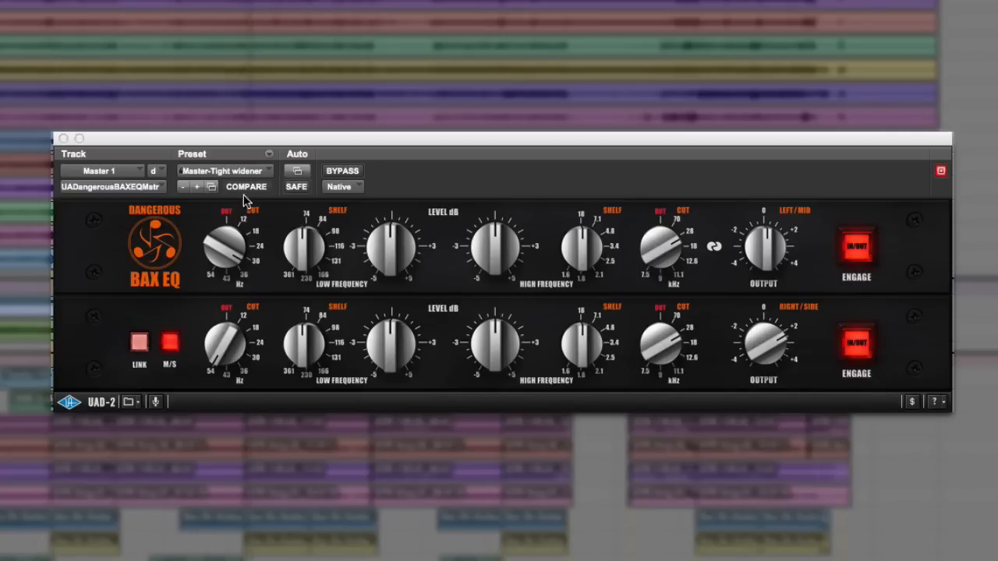
left_click(197, 187)
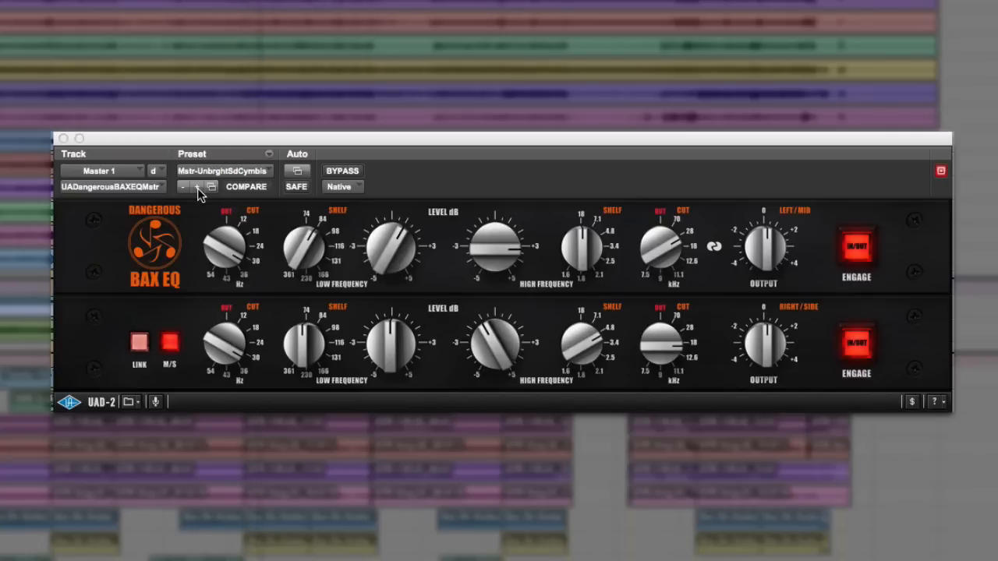
left_click(197, 186)
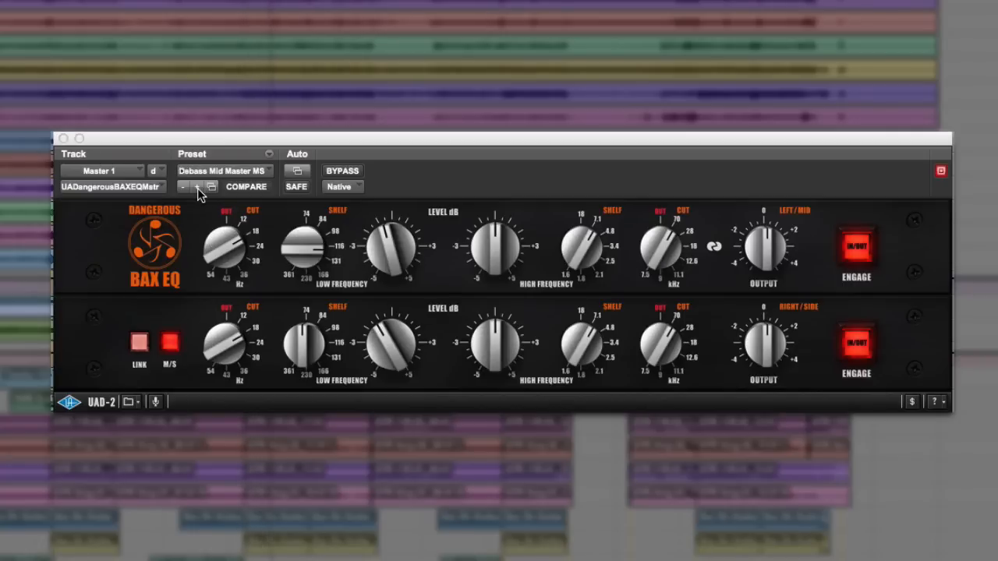
Load the Rich Loudness preset and raise the Left/Mid output level.
left_click(222, 171)
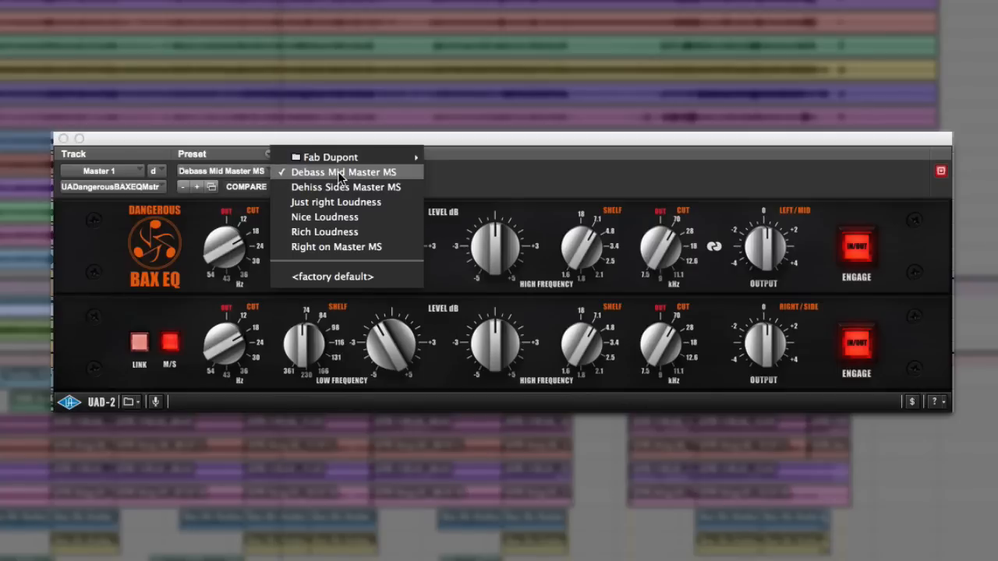
left_click(324, 232)
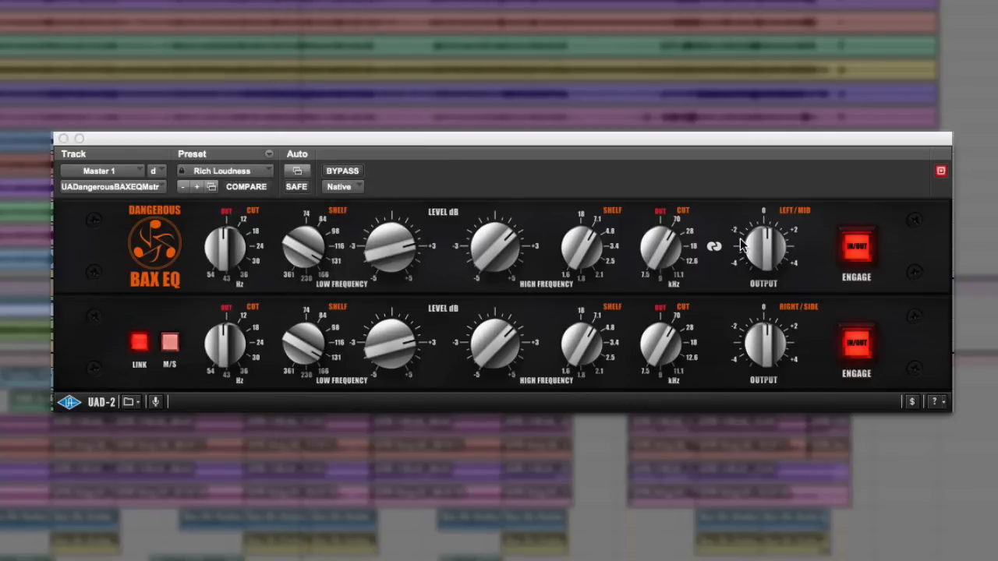
left_click_drag(764, 246, 771, 234)
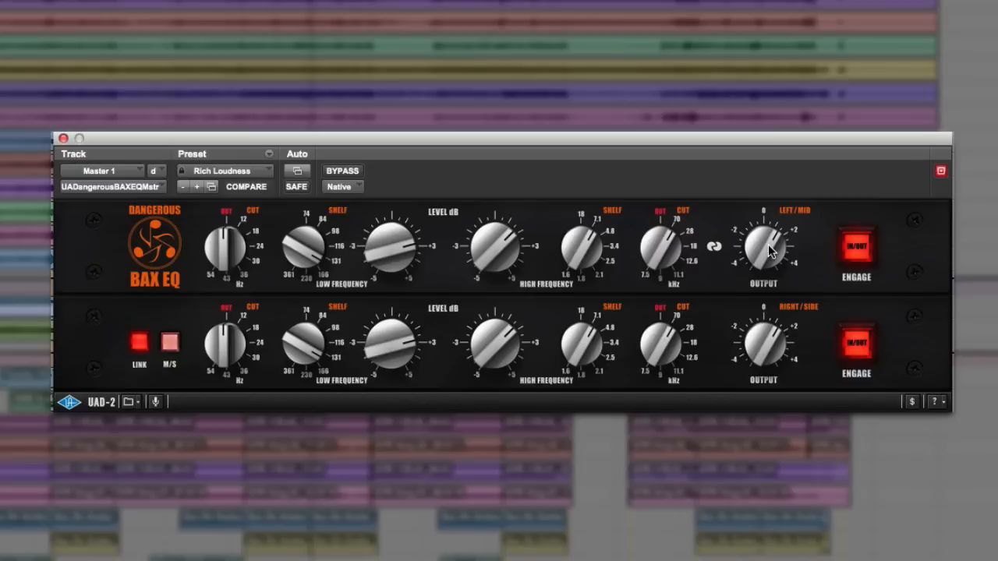
left_click(246, 186)
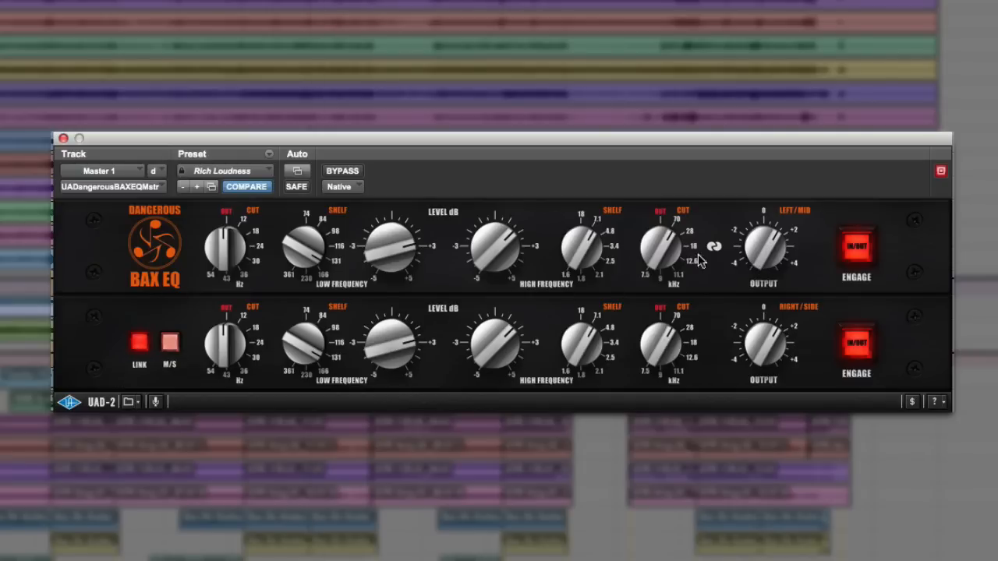
left_click(139, 343)
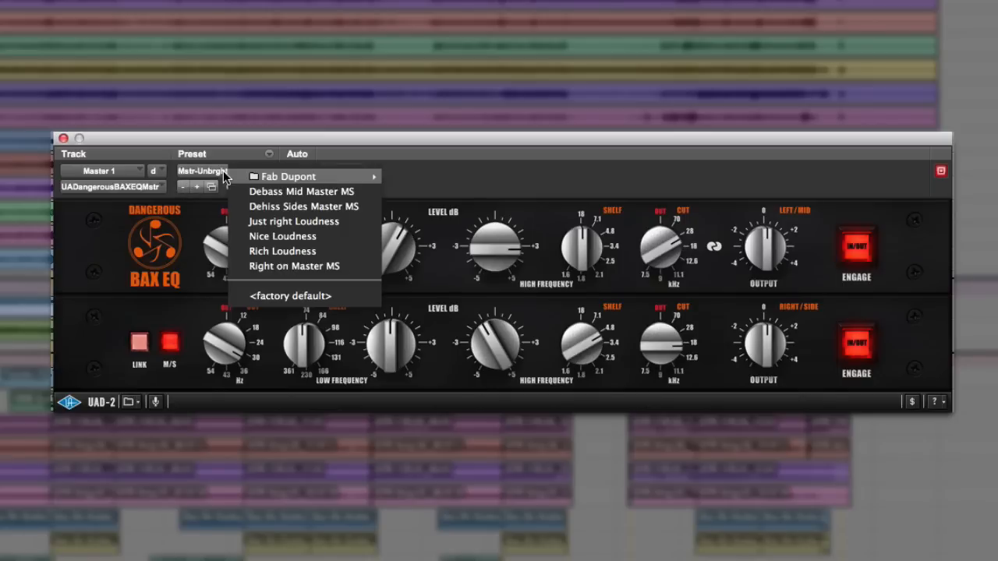
mouse_move(288, 176)
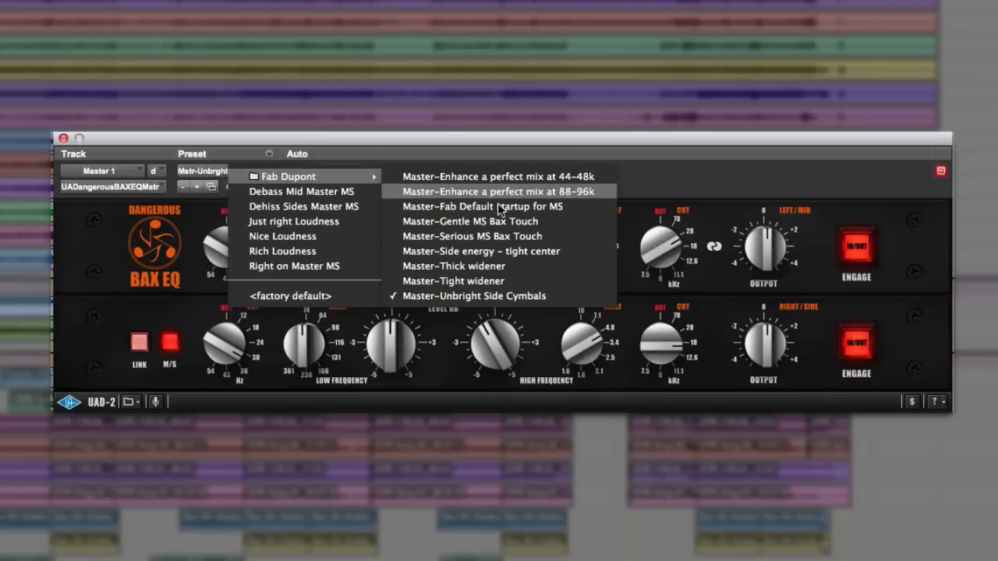
mouse_move(581, 249)
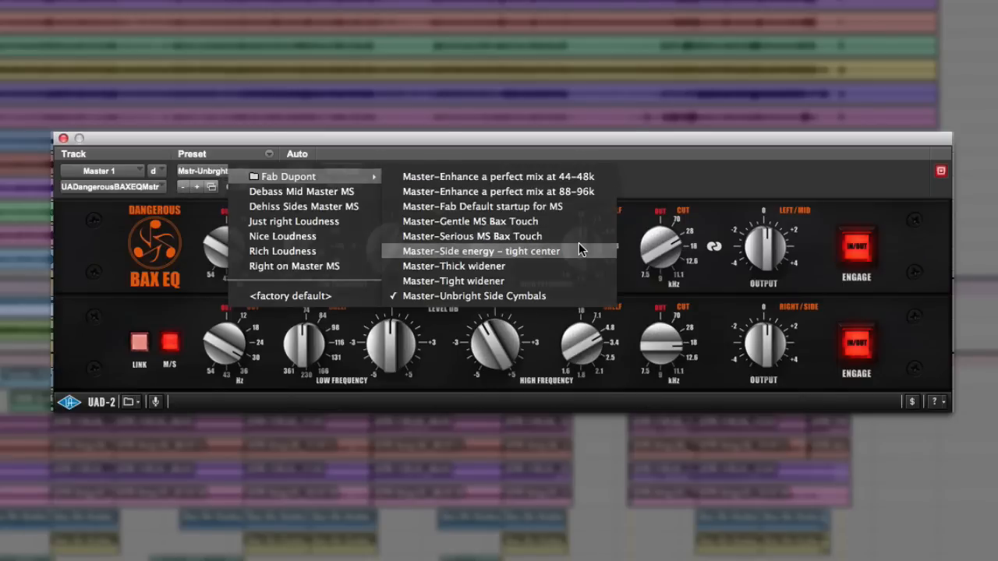
Load Fab Dupont's Master-Side energy - tight center preset and bypass the EQ to compare.
left_click(481, 251)
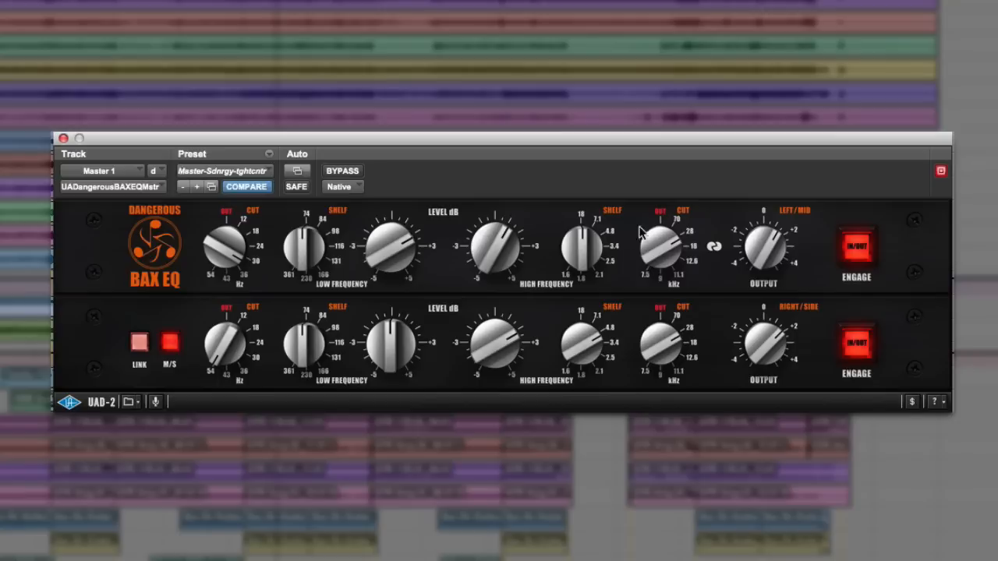
mouse_move(493, 341)
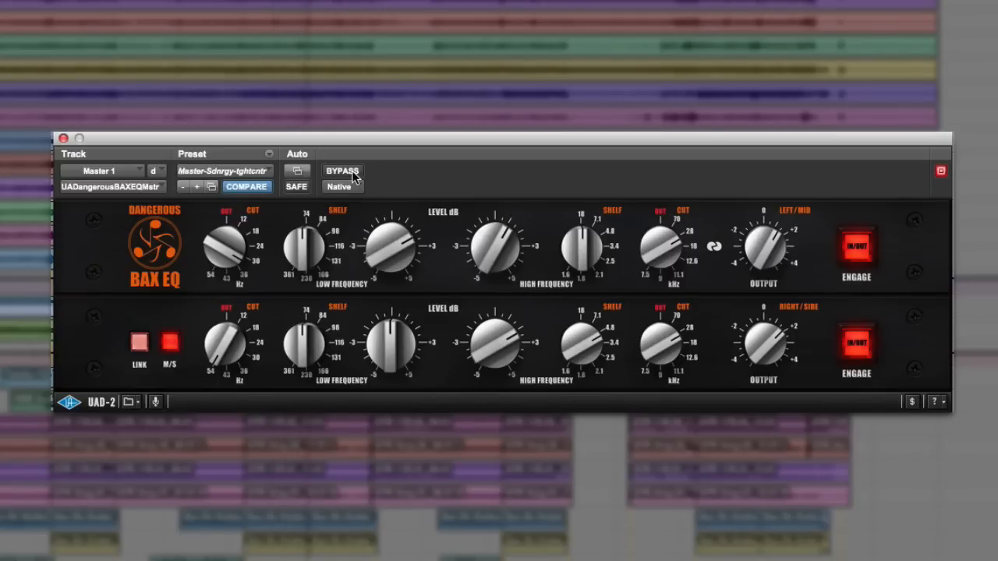
left_click(341, 171)
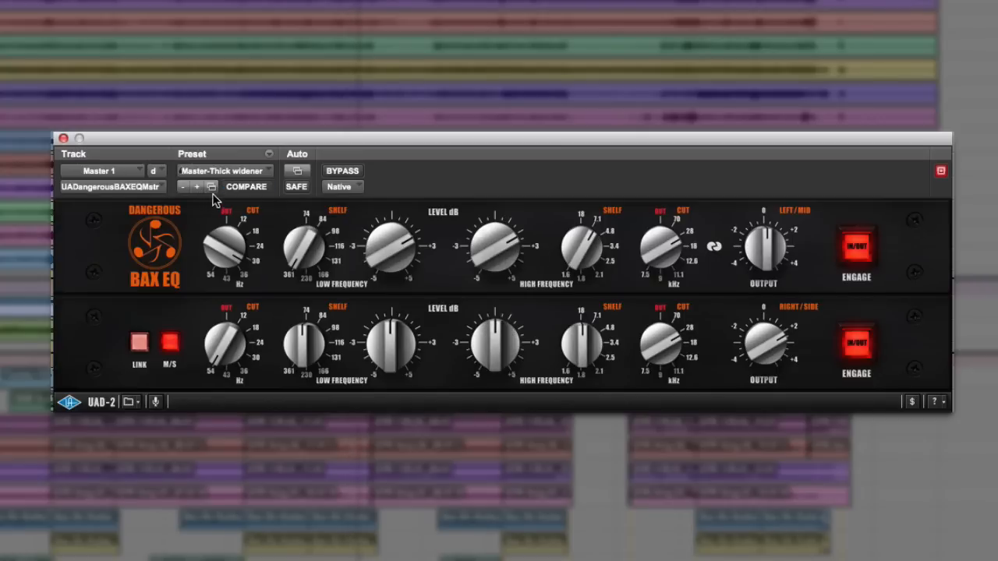
Load Master-Tight widener and toggle the Right/Side section out and in, ending engaged.
left_click(195, 186)
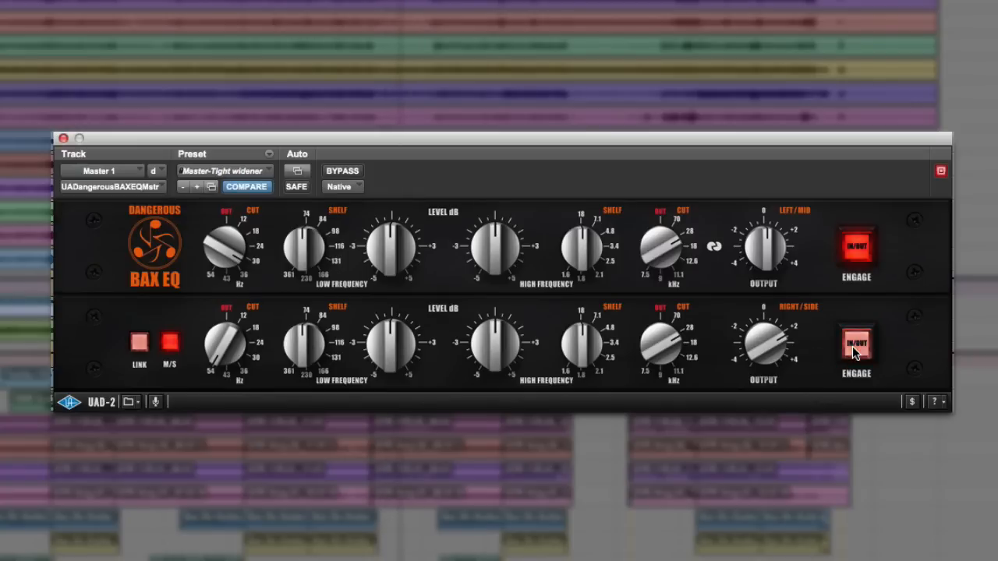
left_click(855, 343)
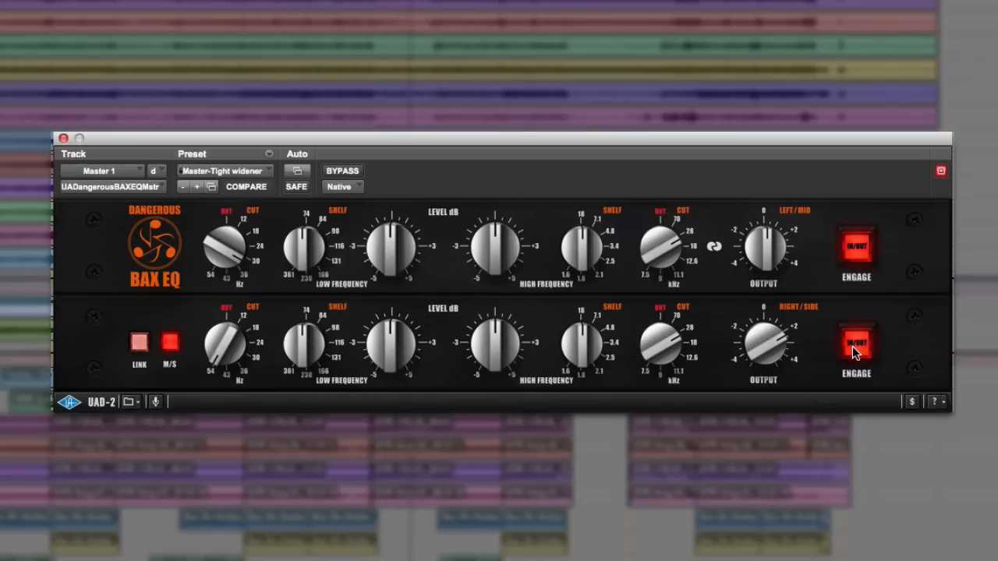
left_click(246, 186)
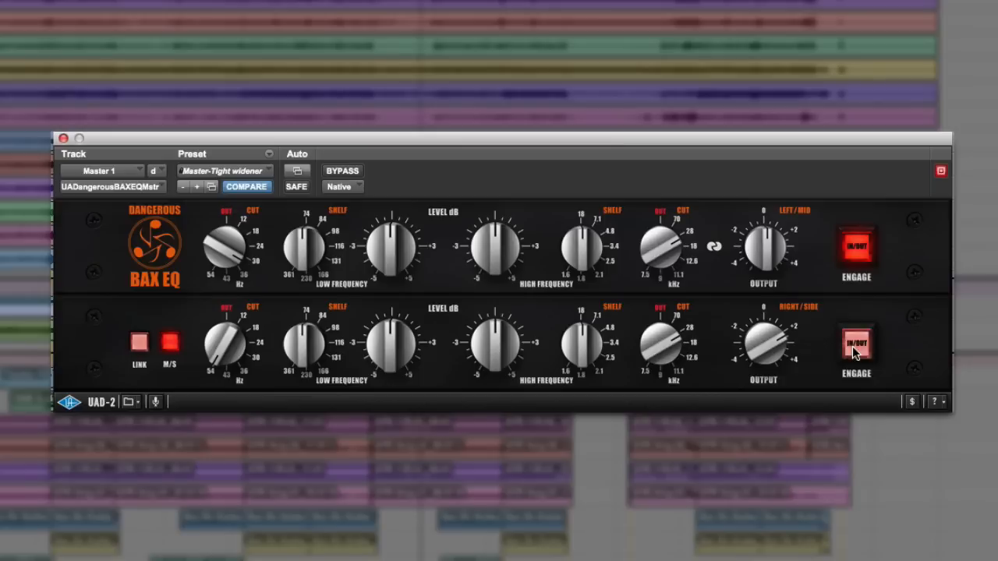
left_click(855, 343)
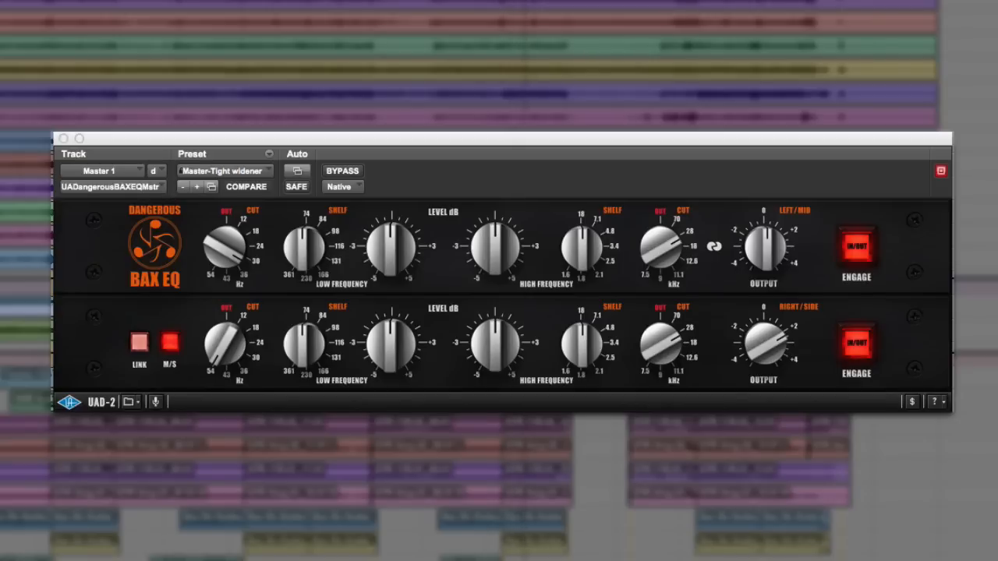
mouse_move(650, 313)
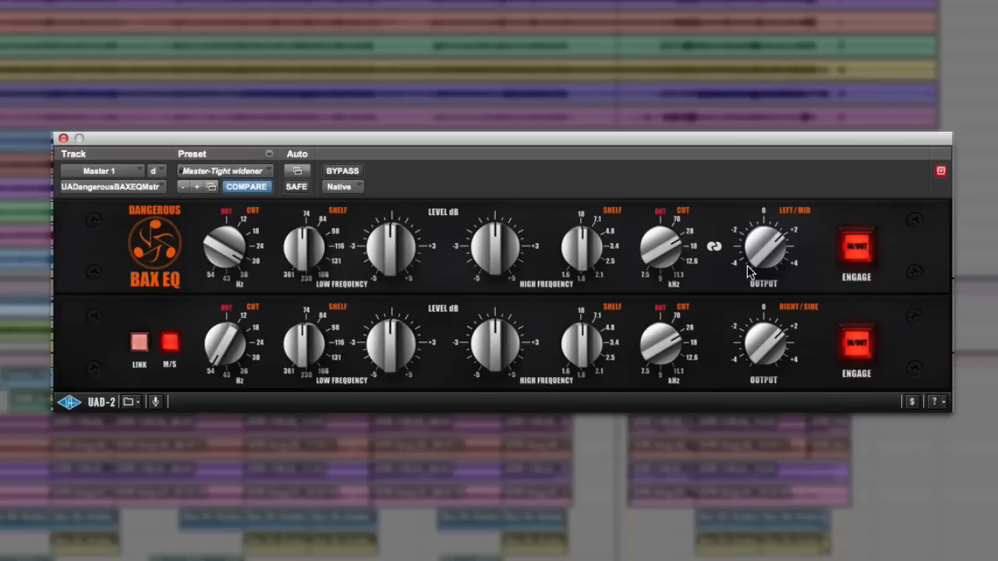
mouse_move(483, 269)
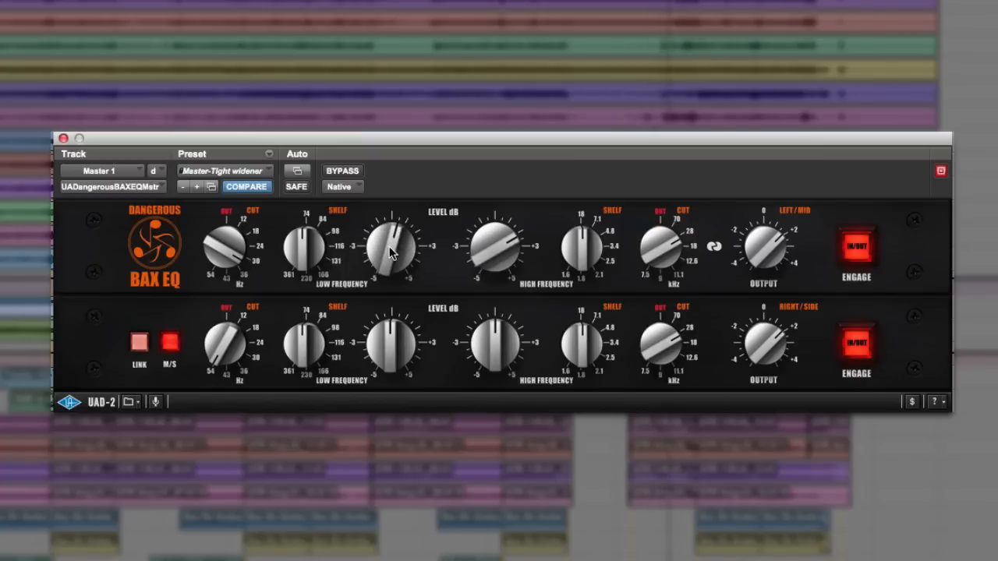
mouse_move(384, 253)
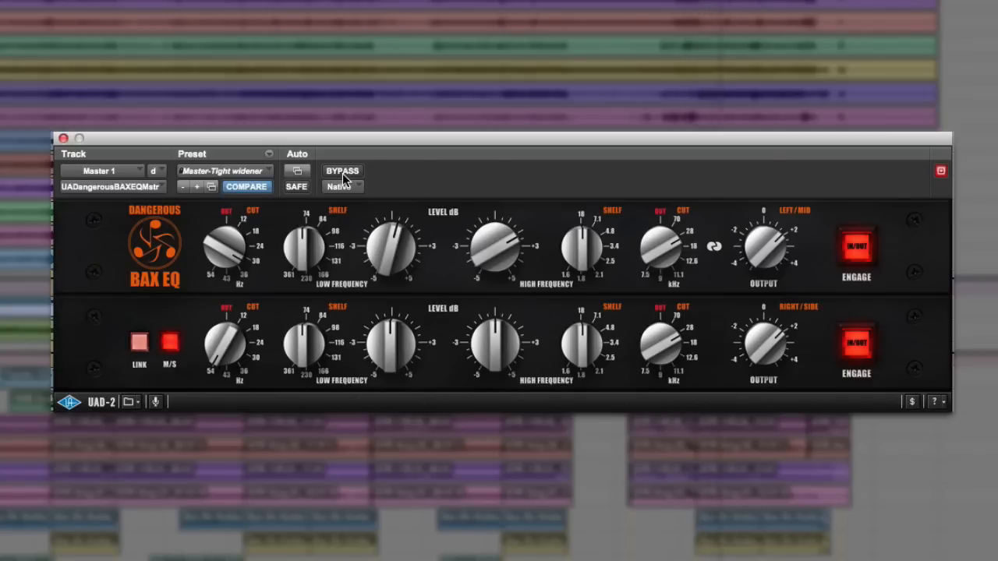
left_click(341, 171)
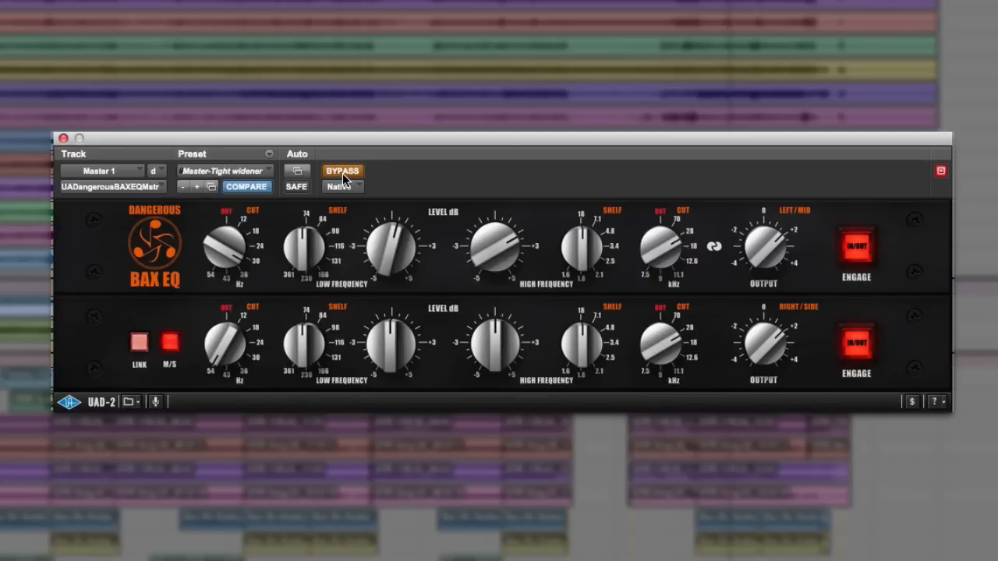
left_click(342, 171)
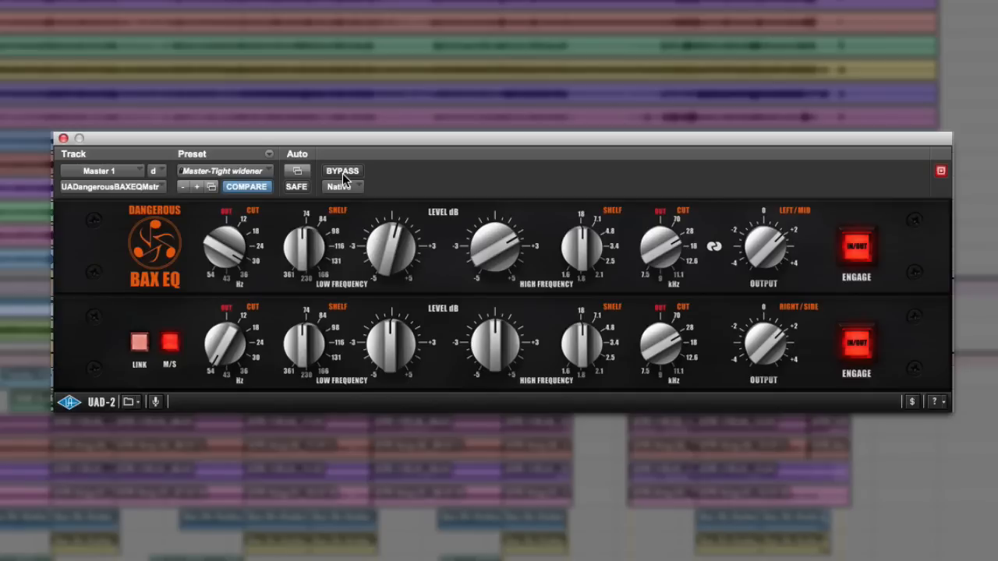
mouse_move(369, 94)
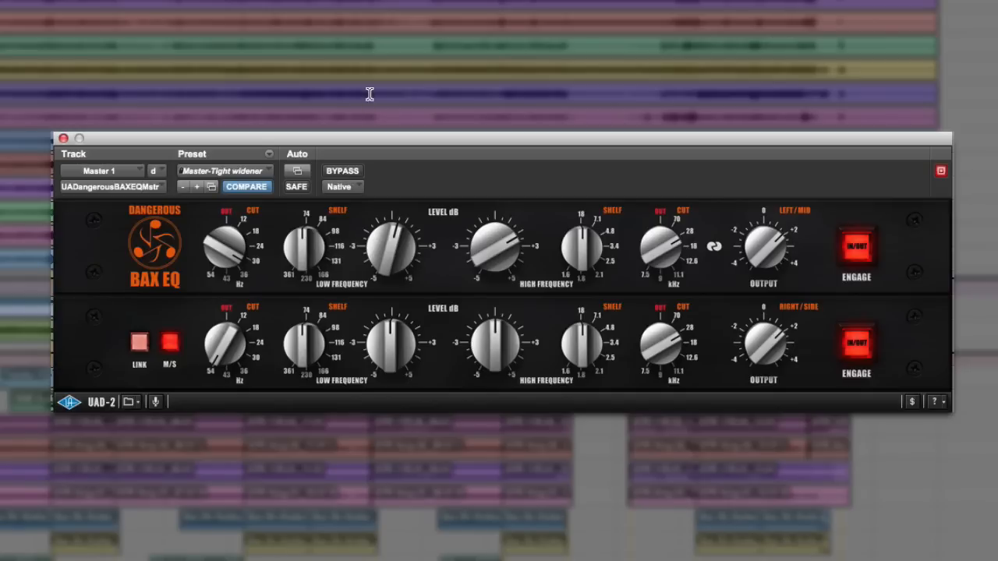